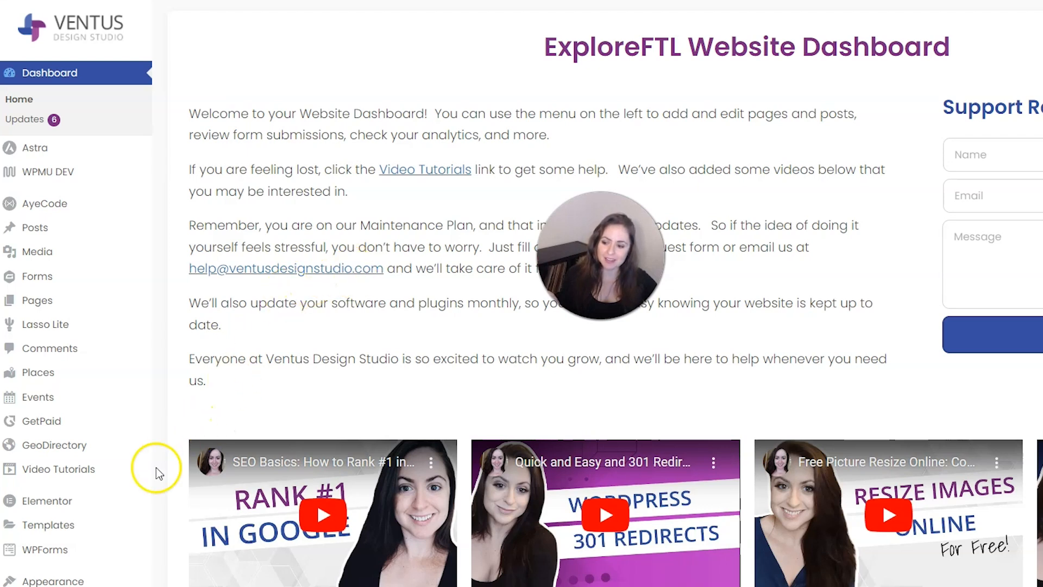
- Go to Templates > Popups and start a new popup template
click(48, 524)
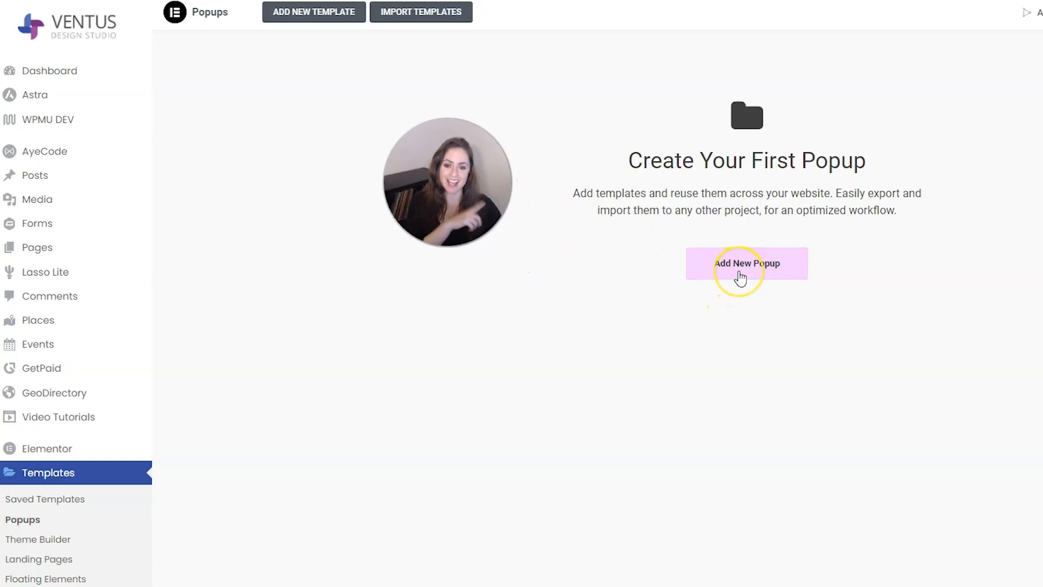
click(746, 263)
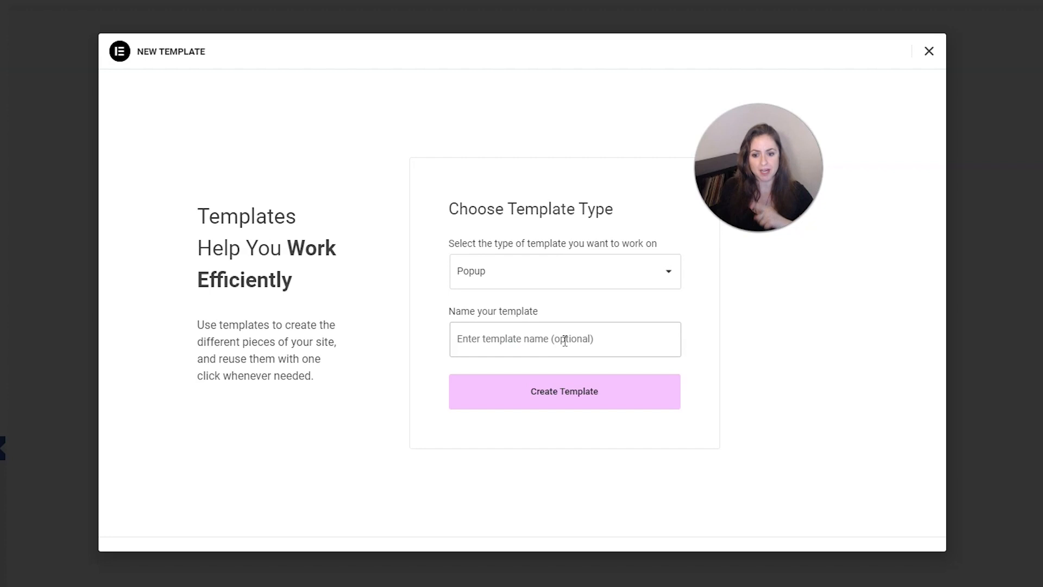
- Name the new popup template 'Email Popup' and create it
click(564, 338)
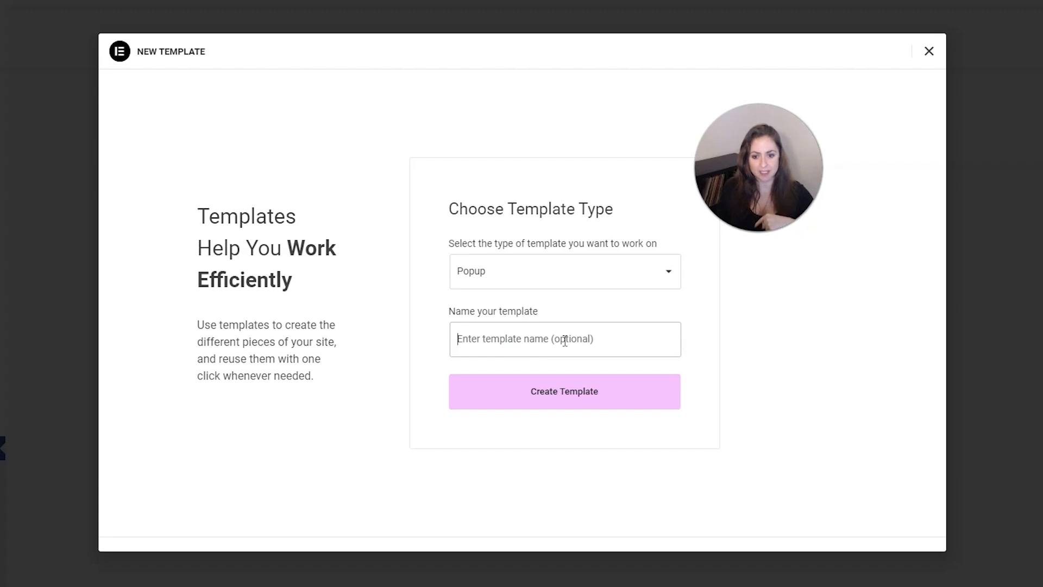
text(Email Popup)
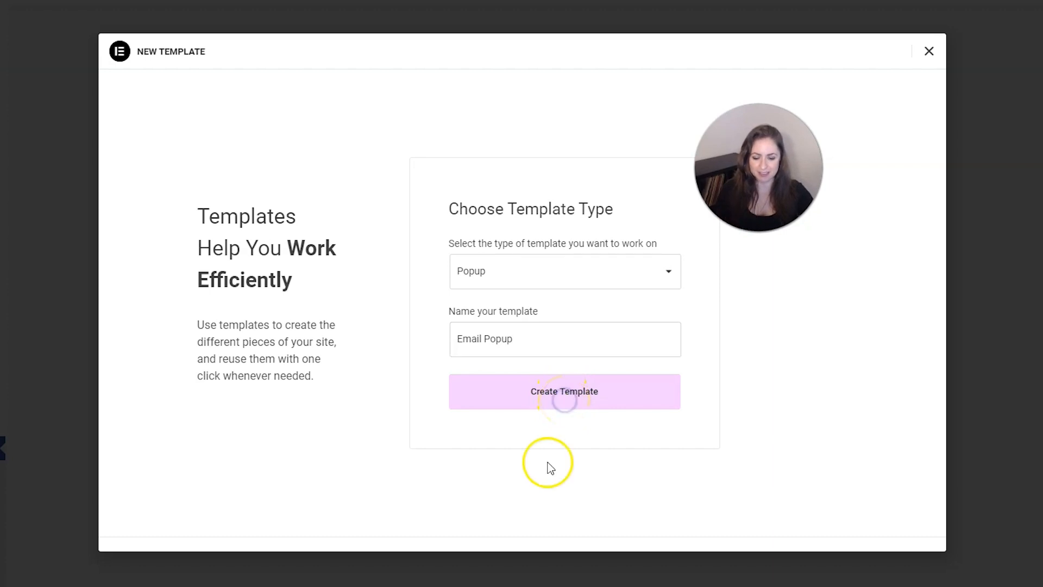
- Browse the premade popup designs in the Library, then close it without inserting one
click(564, 392)
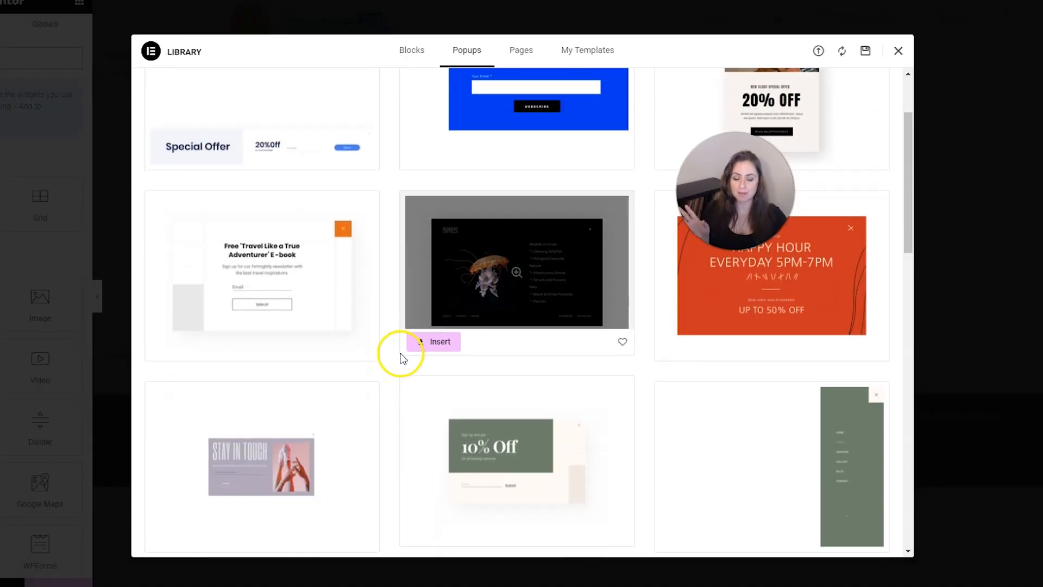
scroll(down, 3)
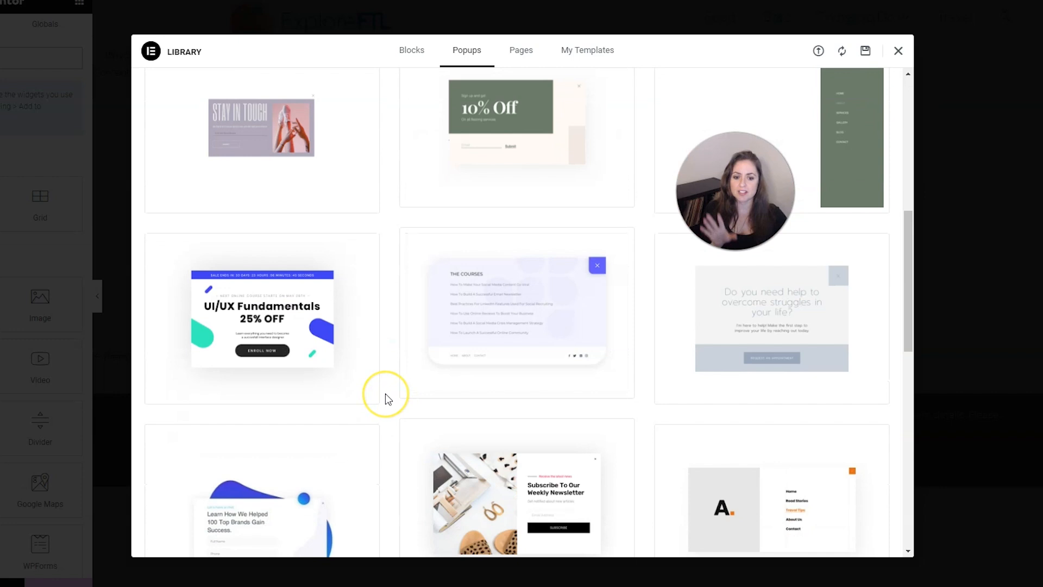
scroll(down, 3)
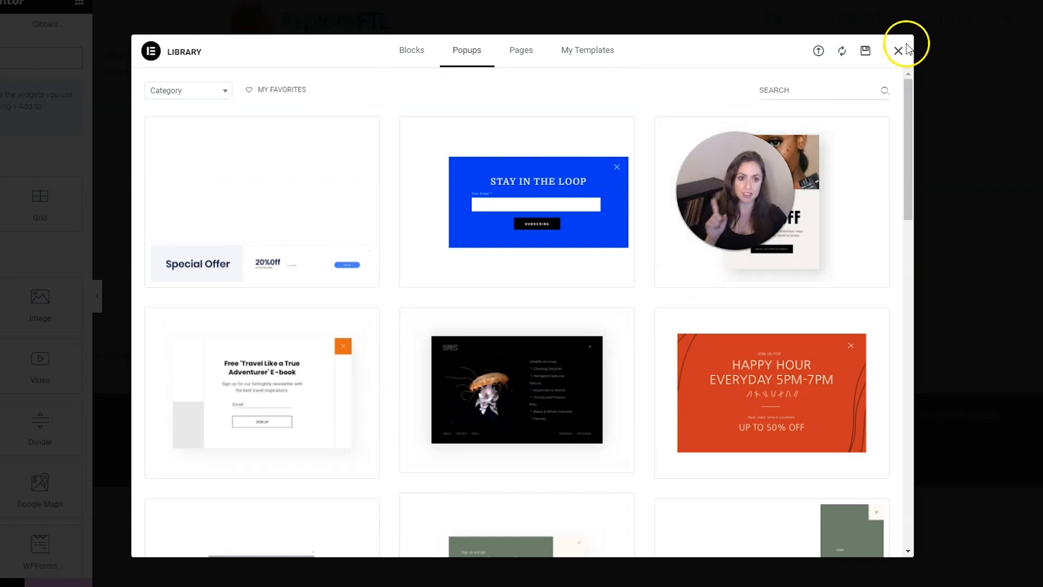
click(898, 50)
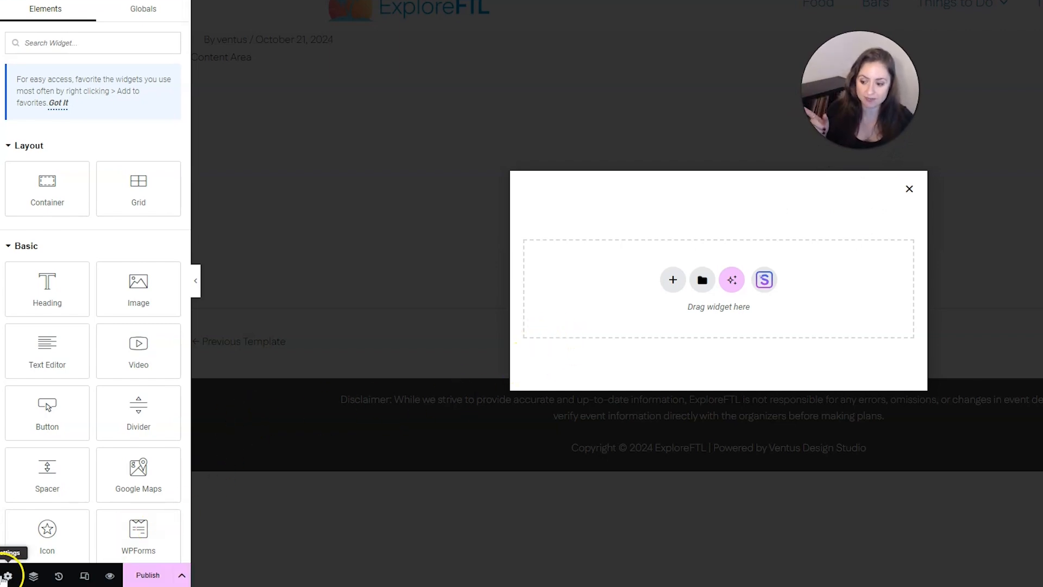
- Set the popup width to 645 px in its Settings
click(7, 574)
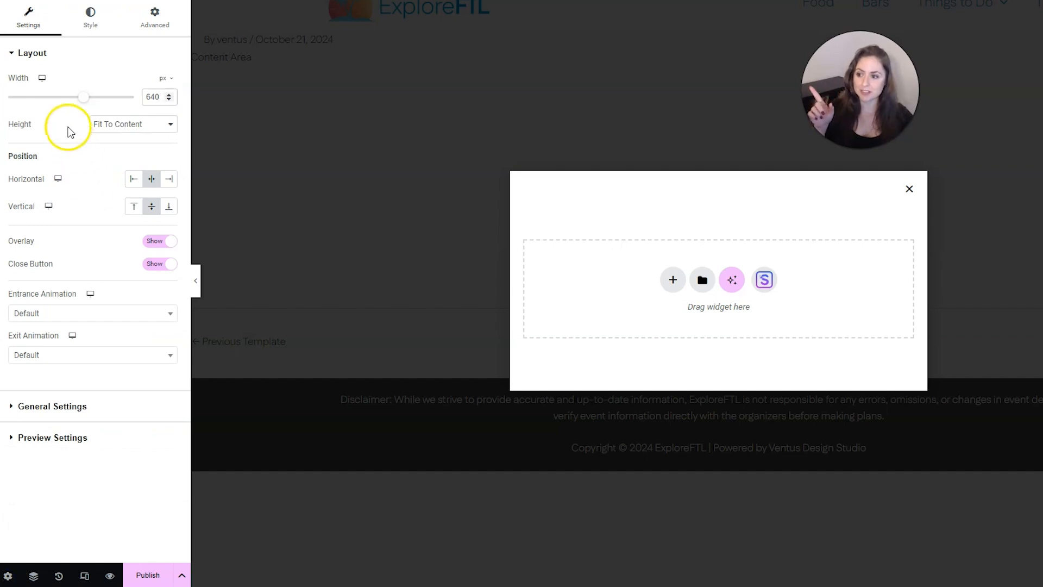
drag(83, 97, 86, 96)
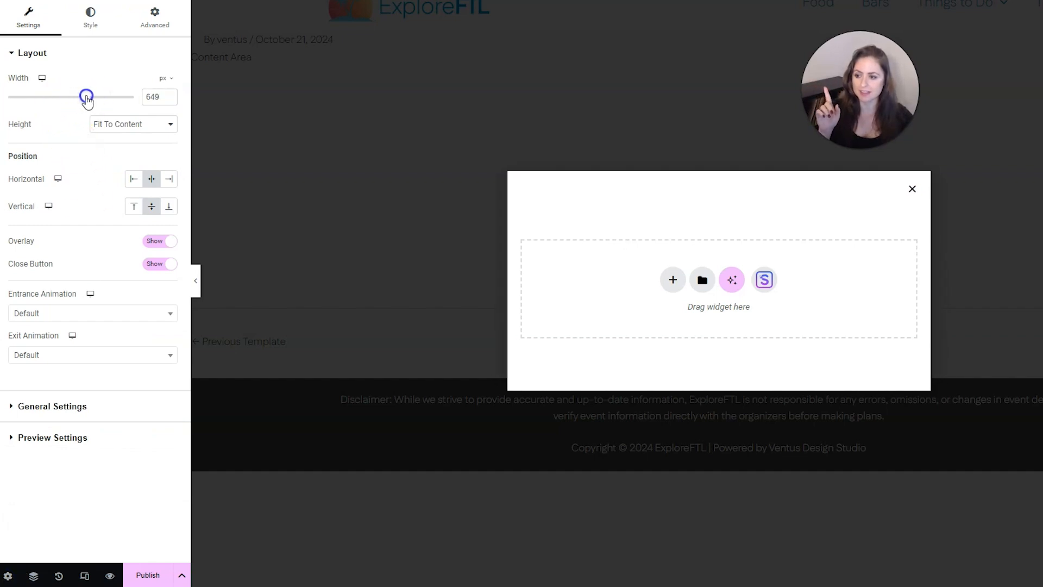
drag(86, 97, 84, 97)
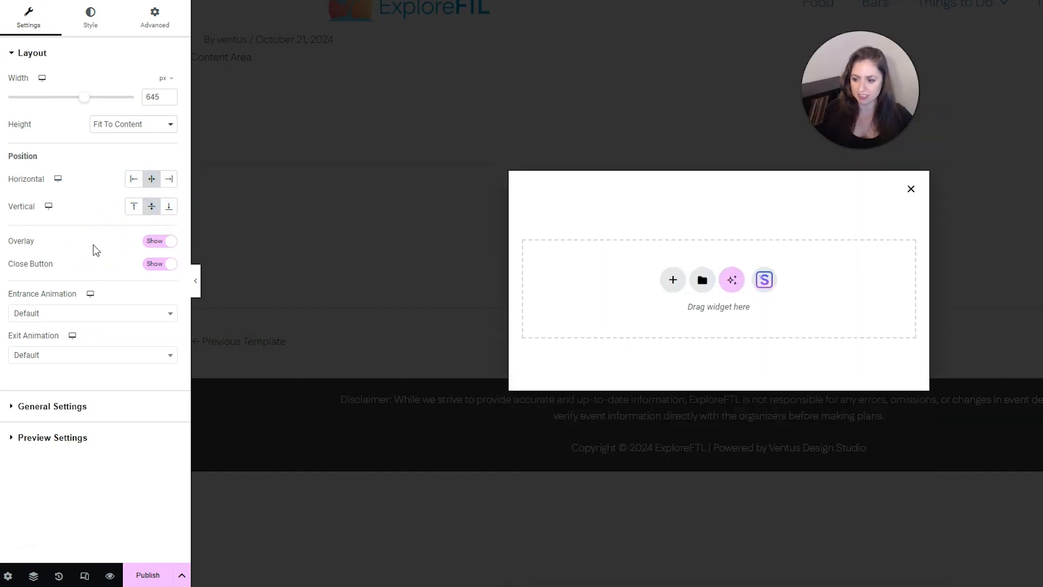
- Toggle the overlay and close button off and back on, leaving both visible
click(159, 241)
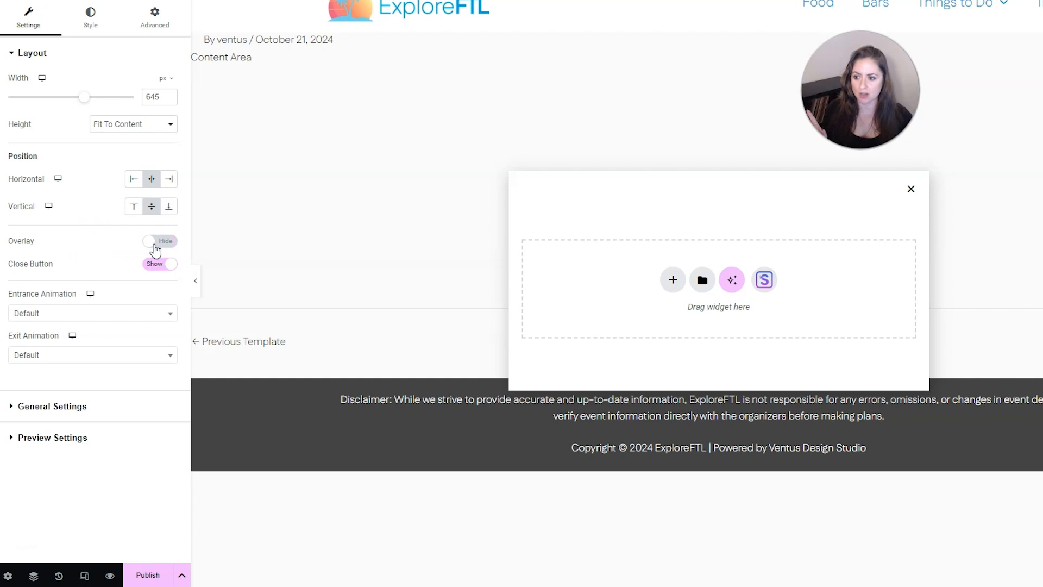
click(154, 245)
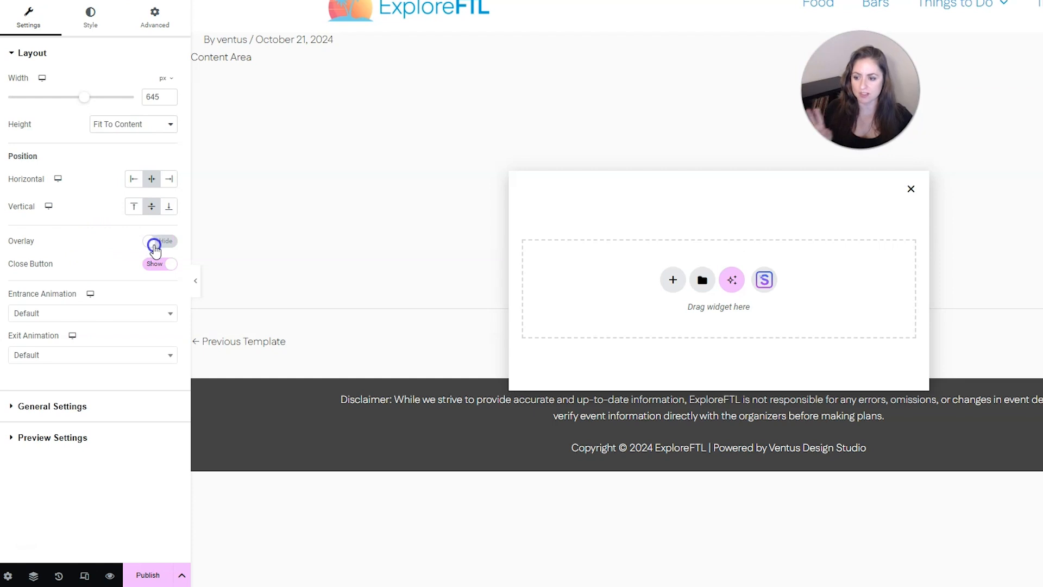
click(160, 240)
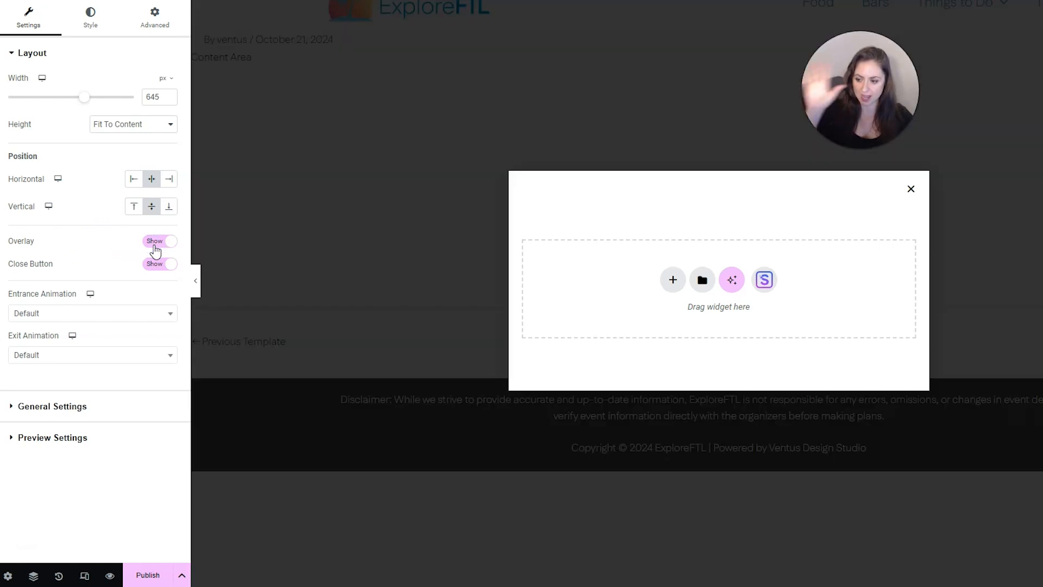
click(160, 264)
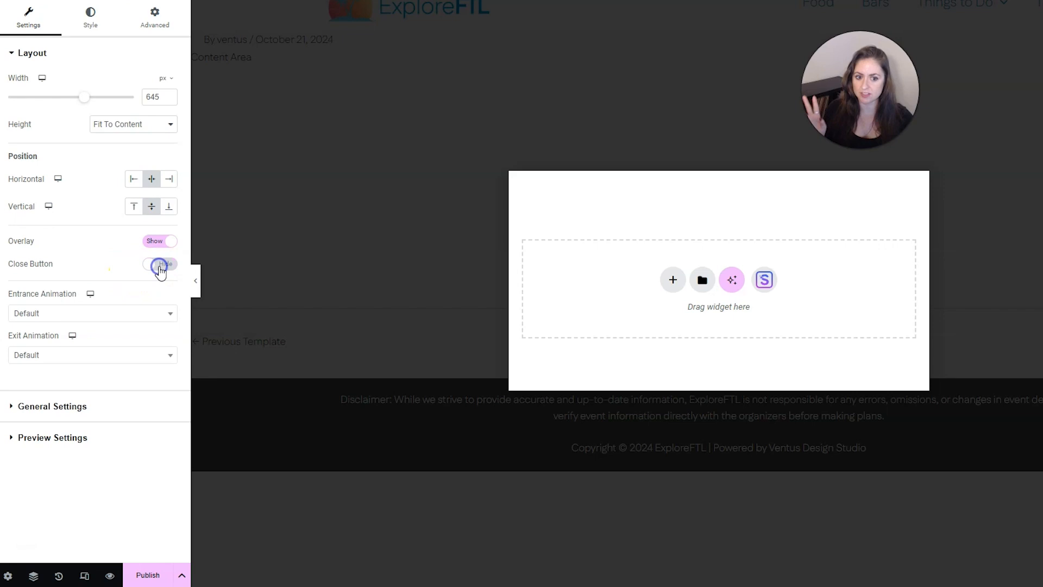
click(158, 264)
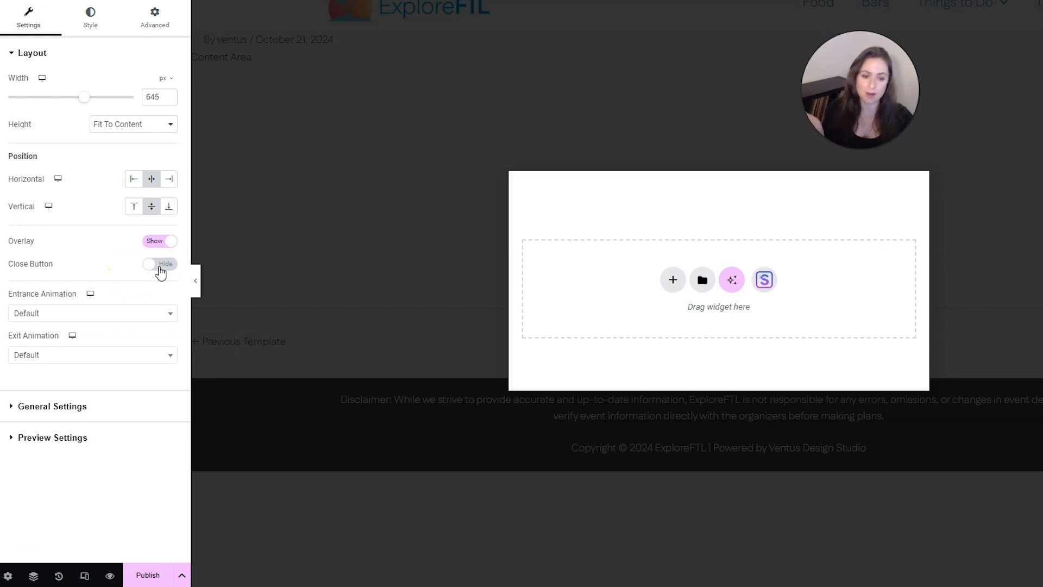
click(159, 263)
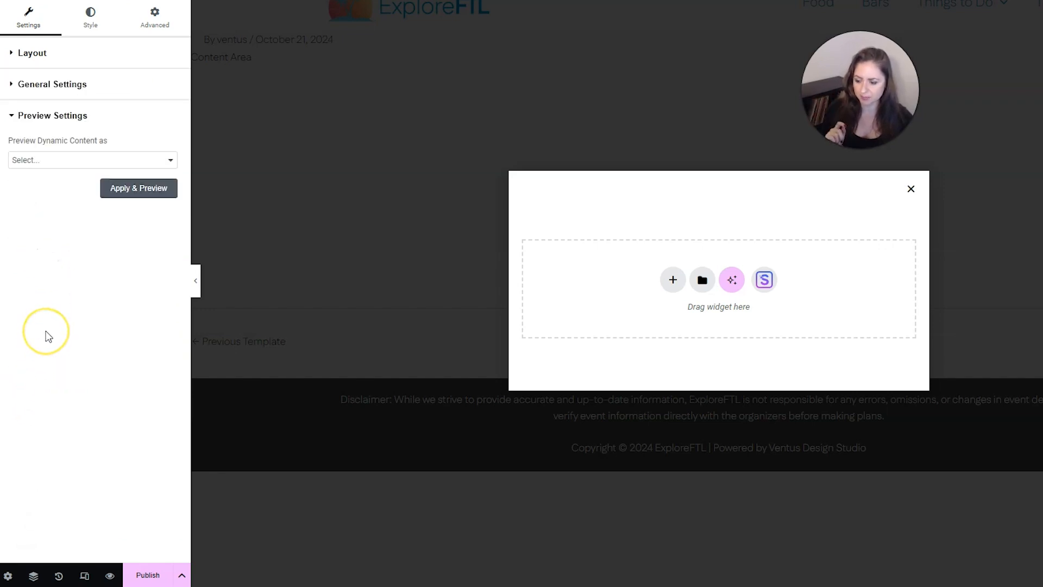
- Browse the close-button styling, then view the popup's Advanced behaviour options unchanged
click(52, 115)
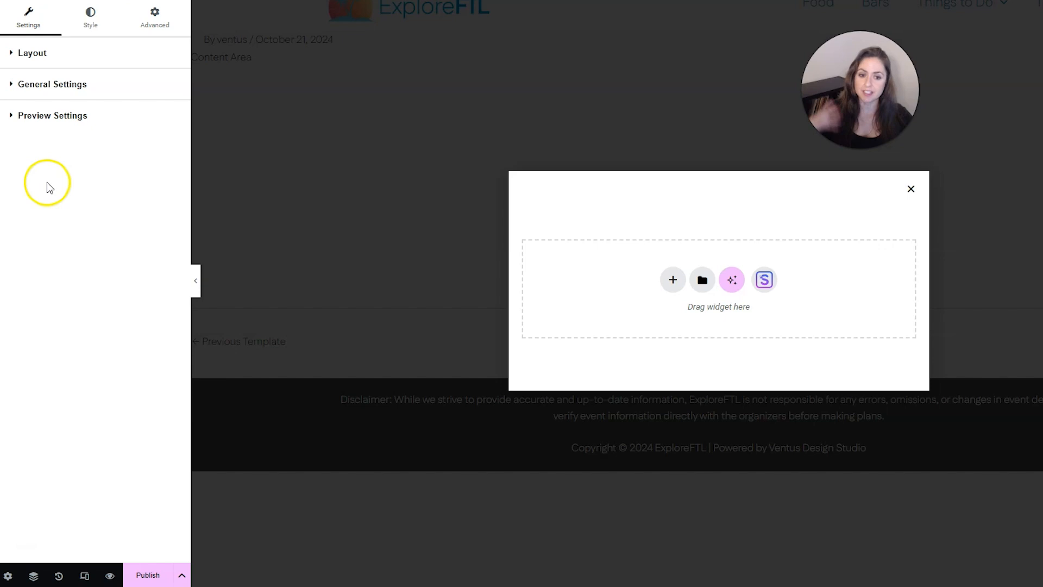
click(90, 17)
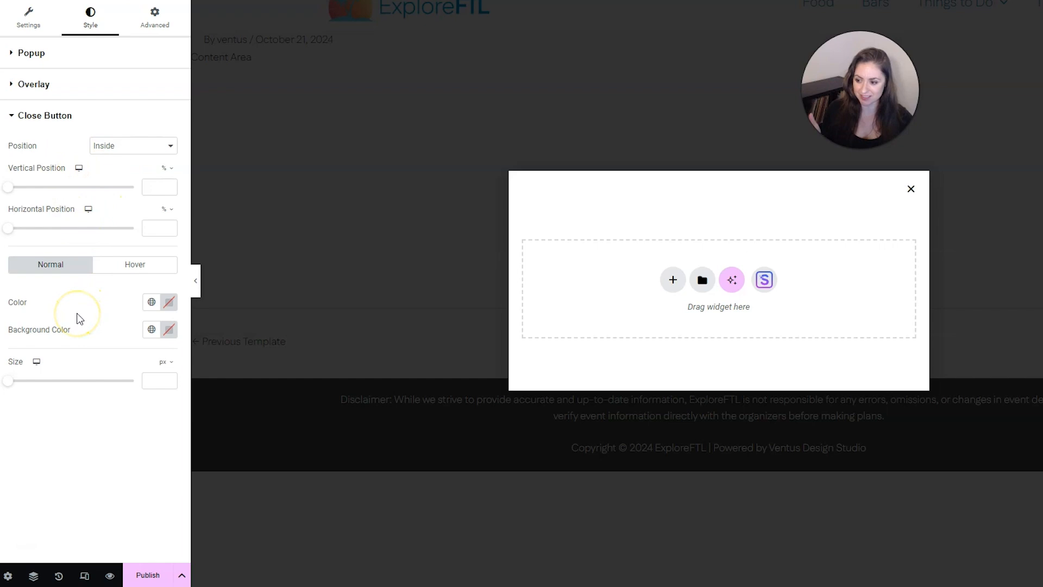
click(154, 16)
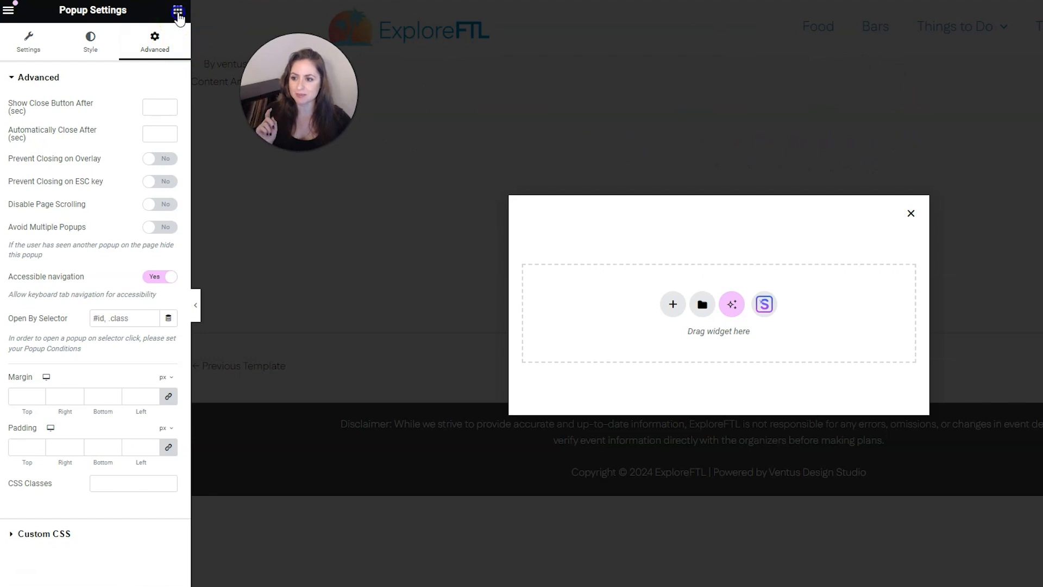
- Add a heading to the popup reading 'Enter your email address'
click(178, 10)
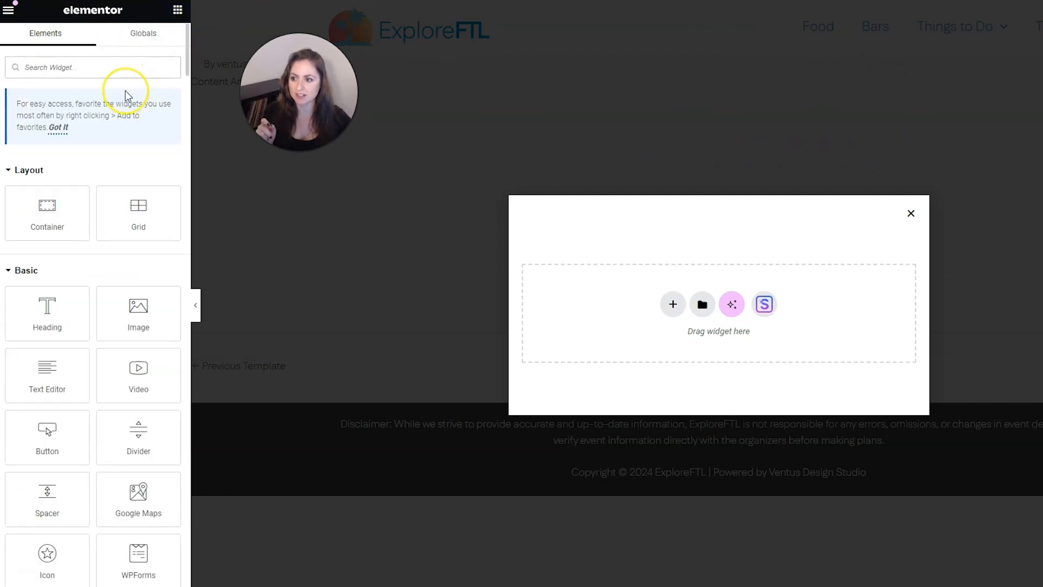
drag(46, 314, 712, 293)
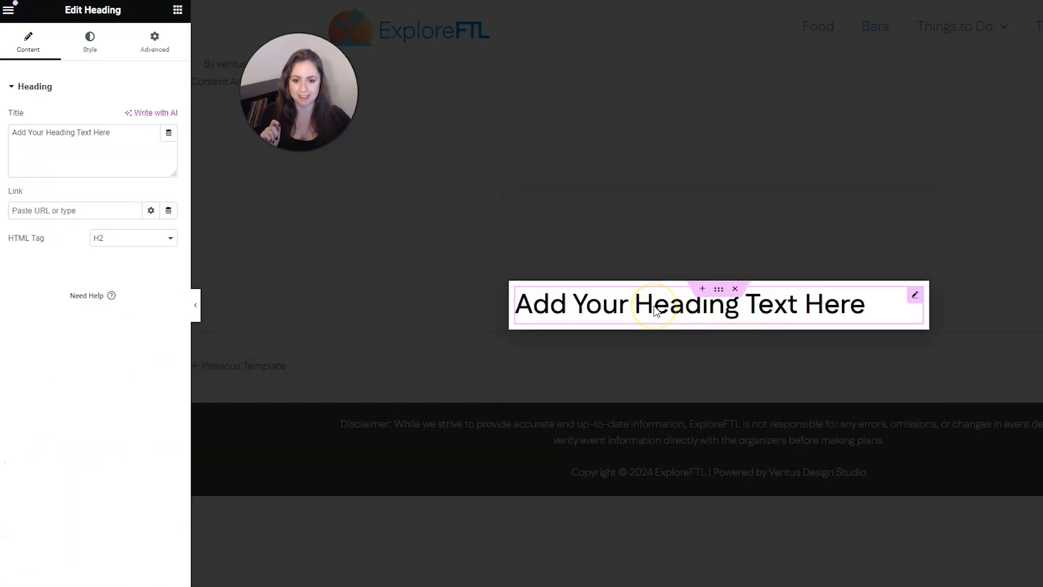
triple_click(689, 303)
text(Enter your email address)
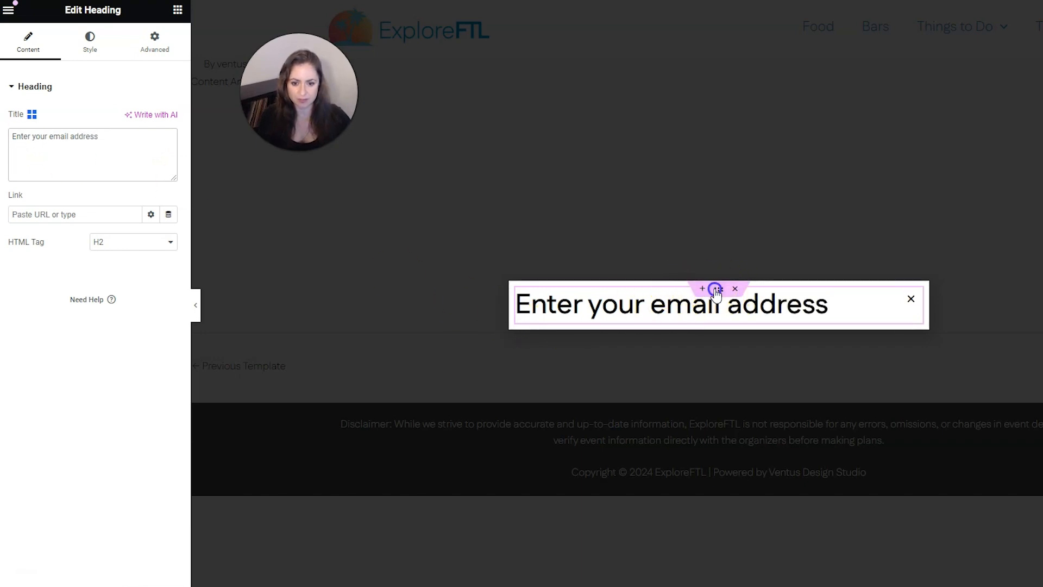
- Give the popup container 50 px padding on all sides
click(718, 288)
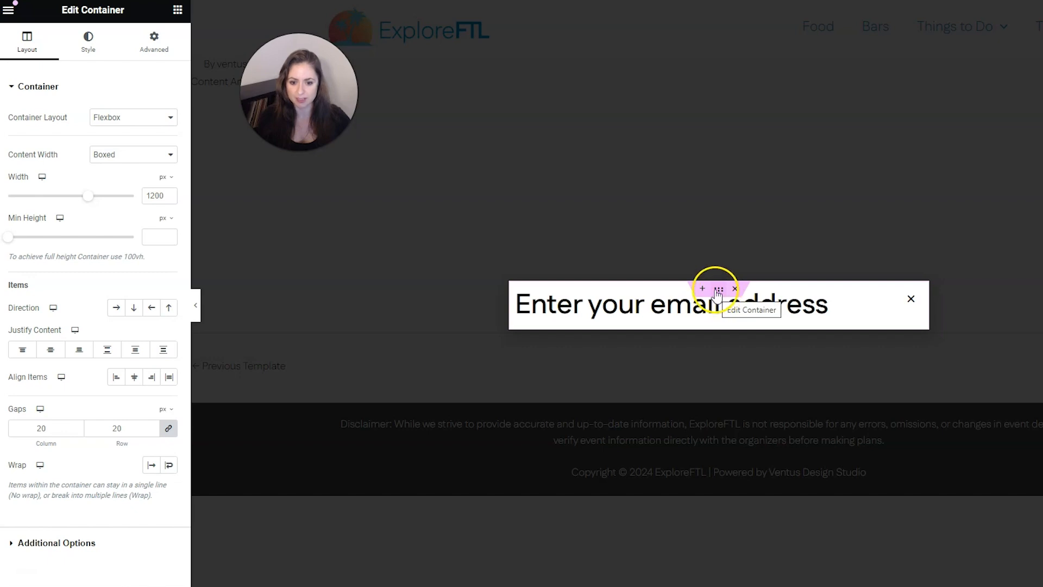
click(153, 42)
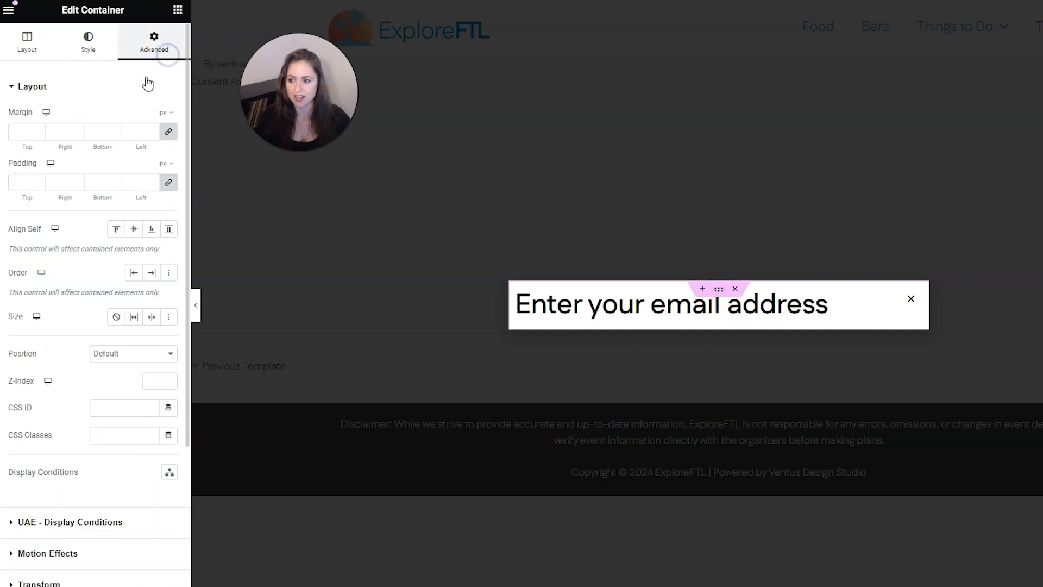
text(50)
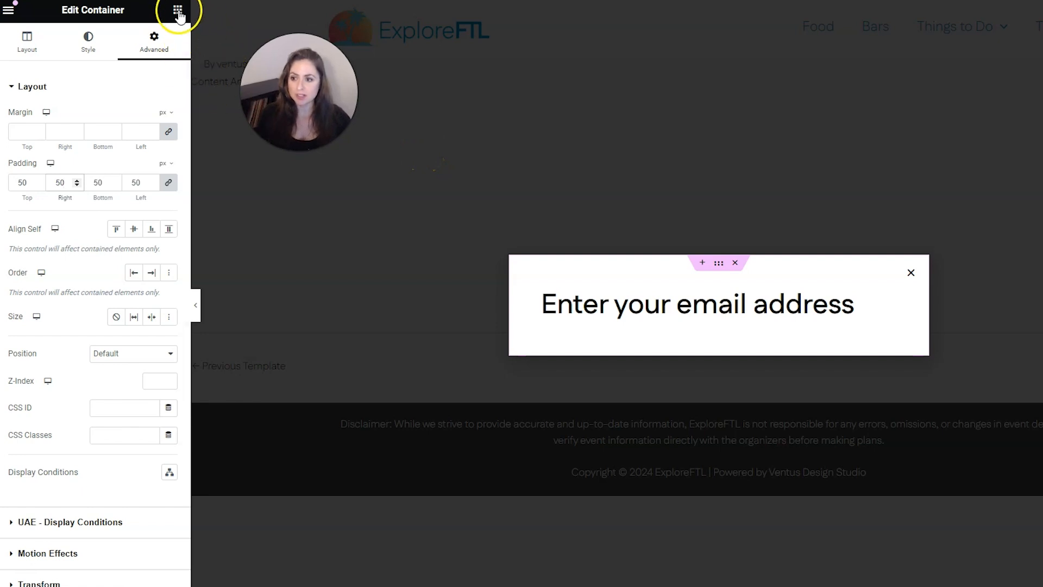
- Add a Form widget below the heading and delete its Message field
click(177, 10)
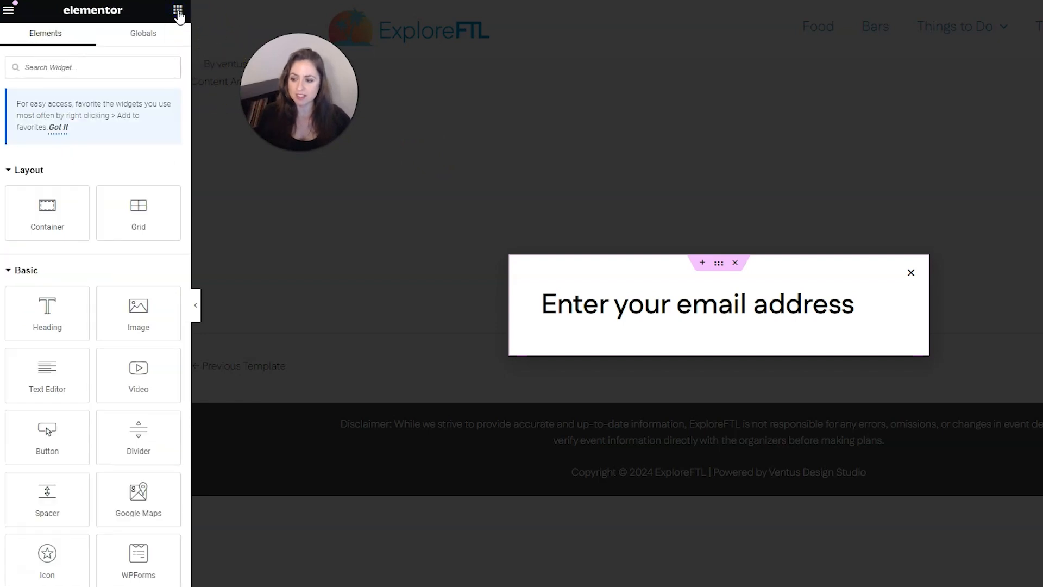
text(f)
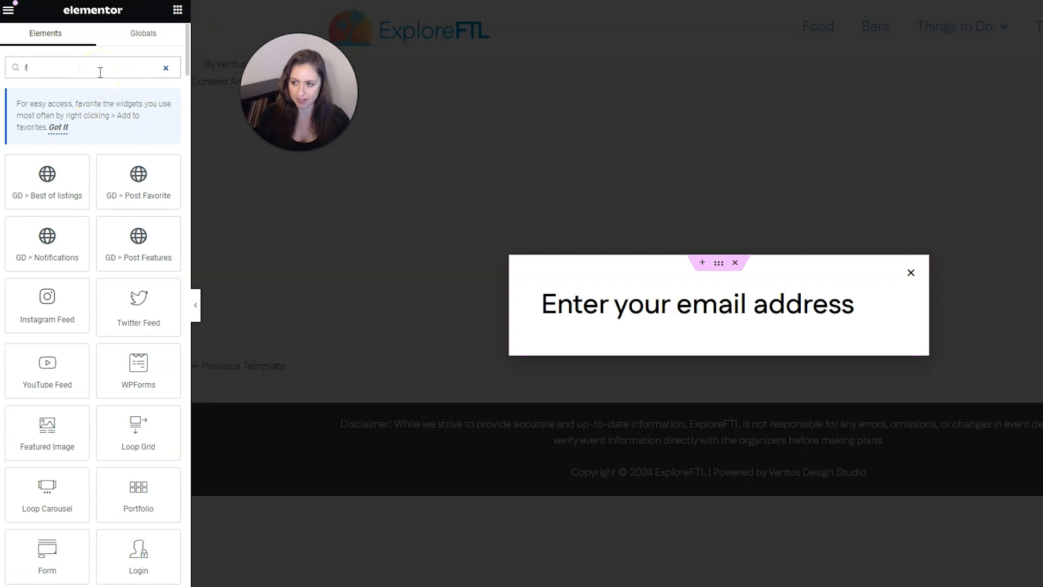
text(orm)
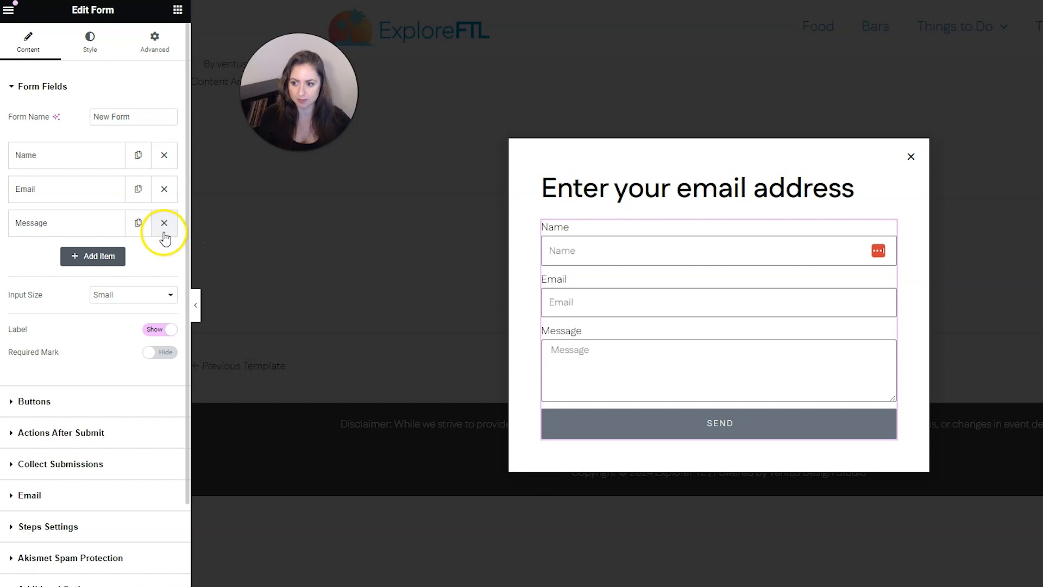
click(164, 223)
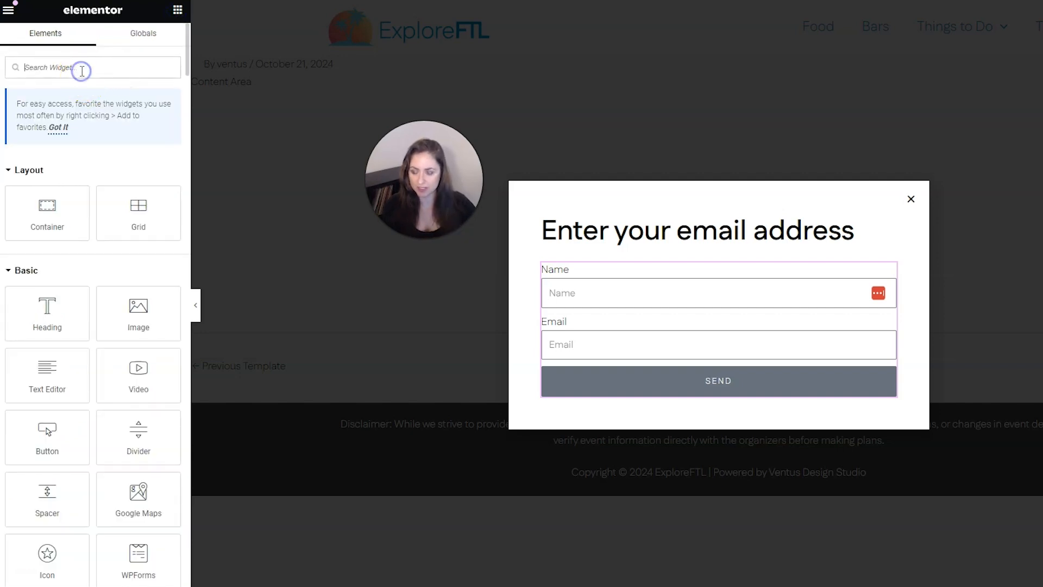
- Add a Countdown above the form with digits and labels in Accent green
text(count)
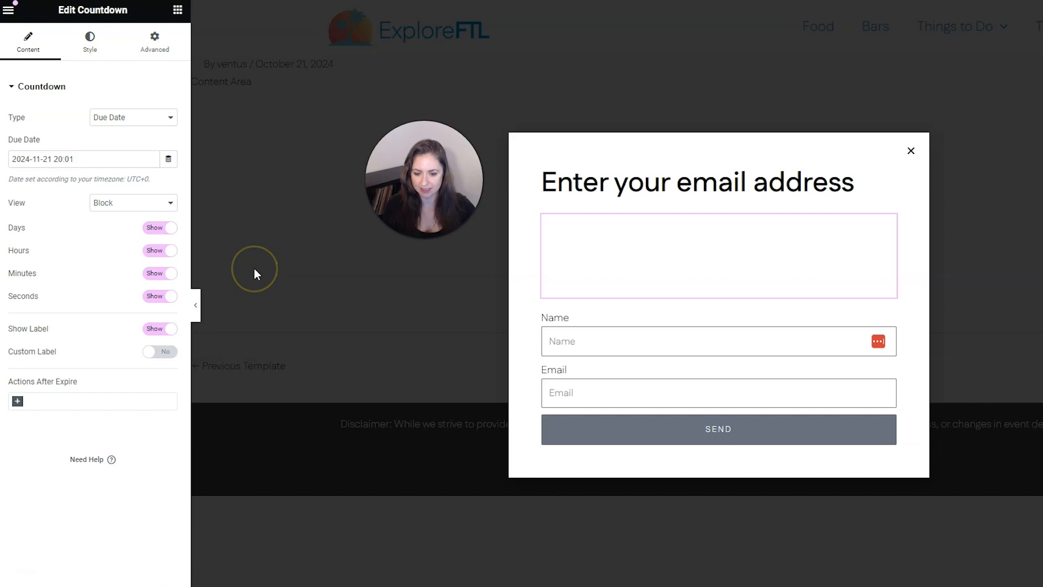
click(89, 41)
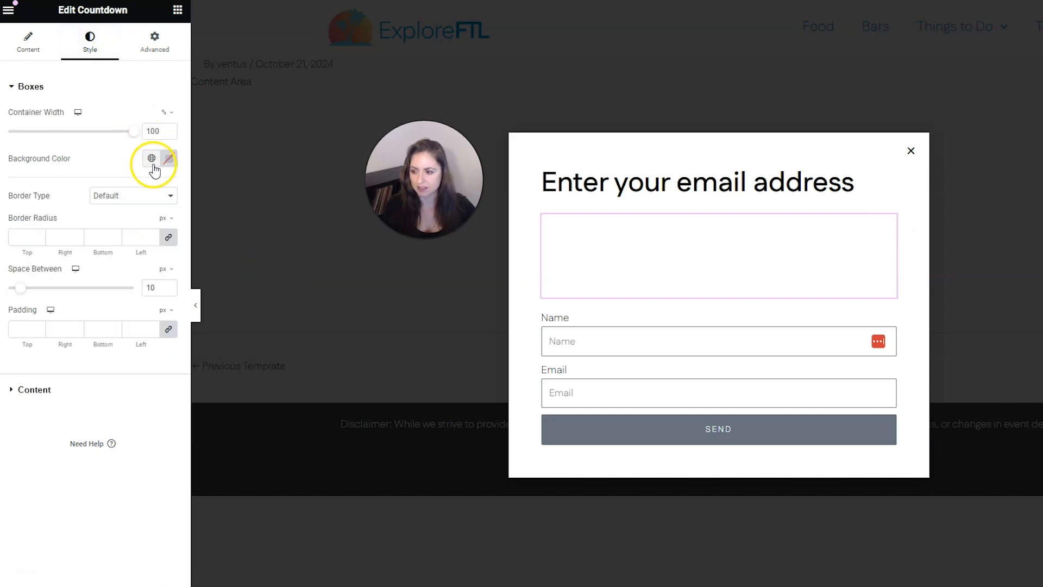
click(34, 389)
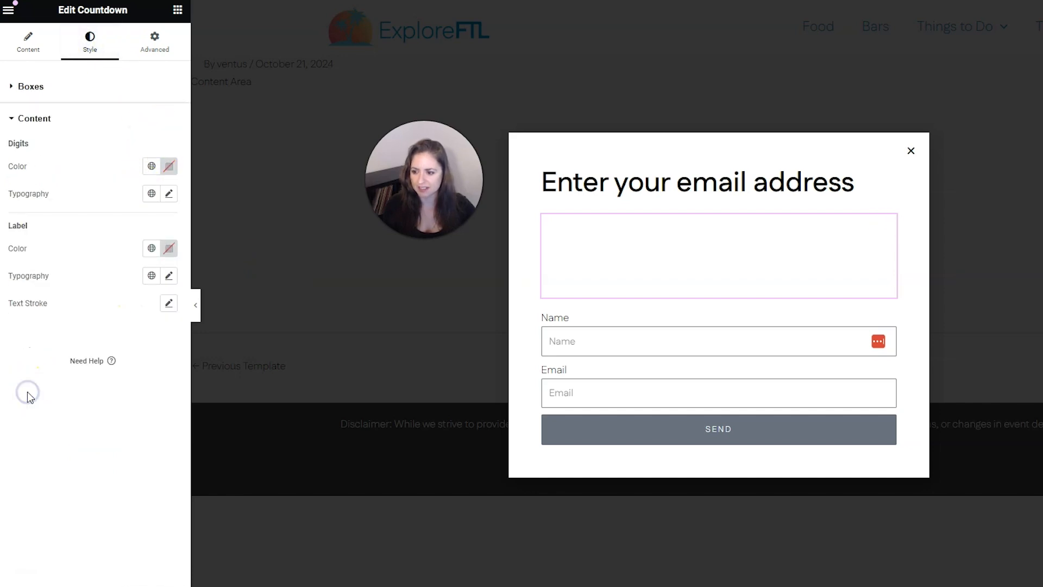
click(151, 166)
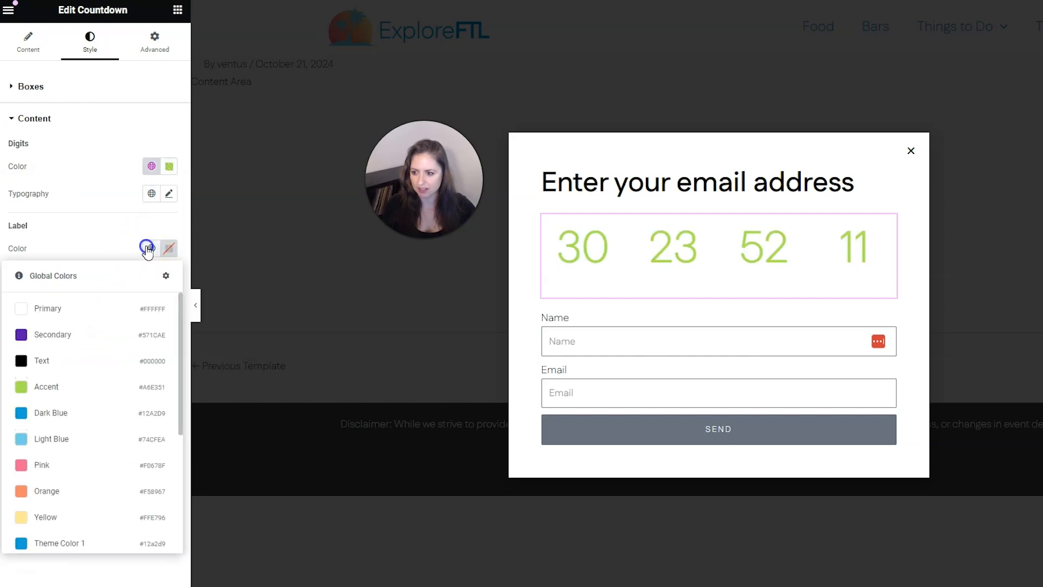
click(151, 248)
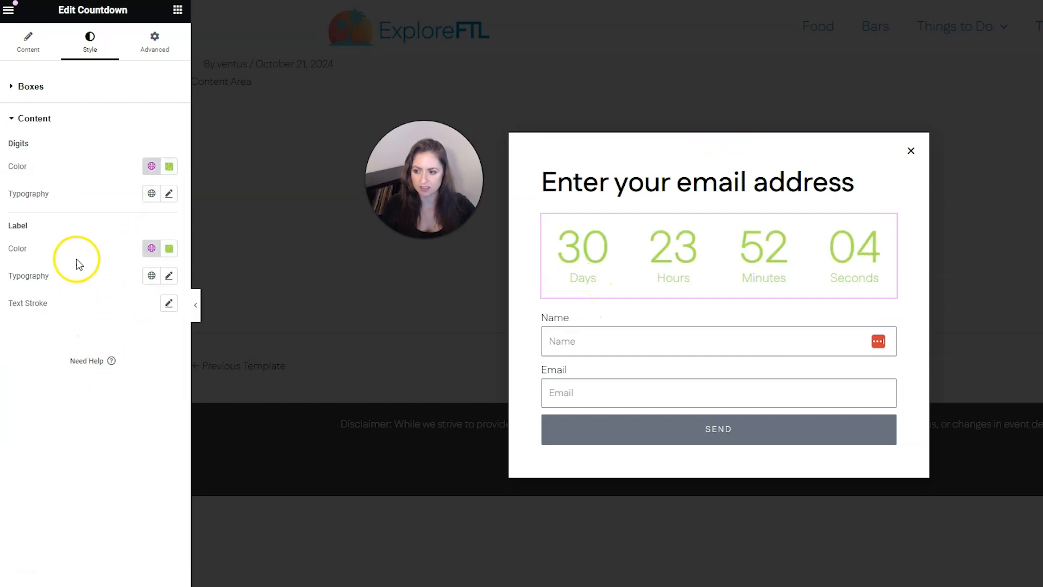
- Set the countdown's due date to November 29, showing 38 days left
click(28, 41)
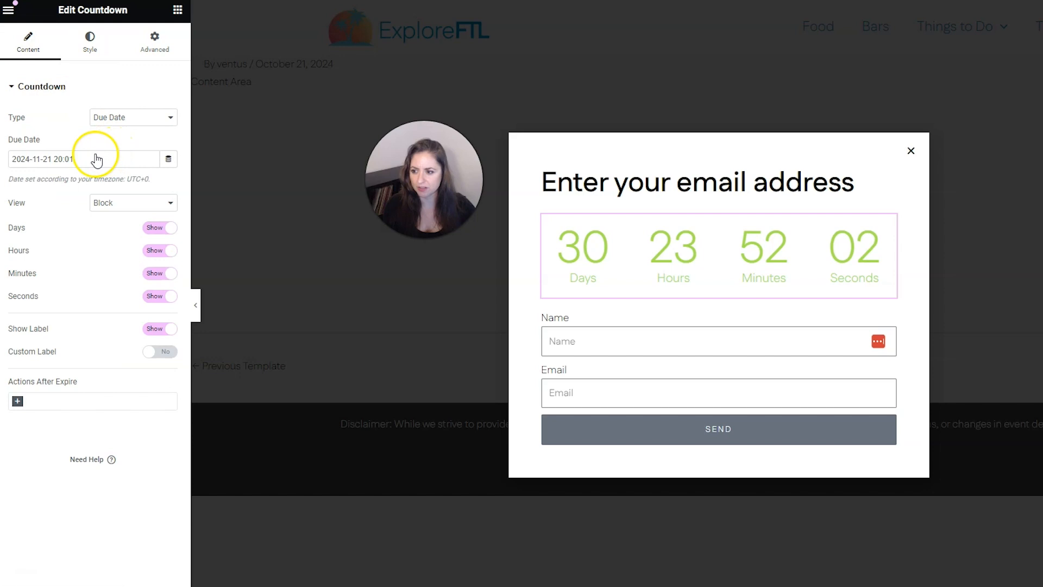
click(132, 118)
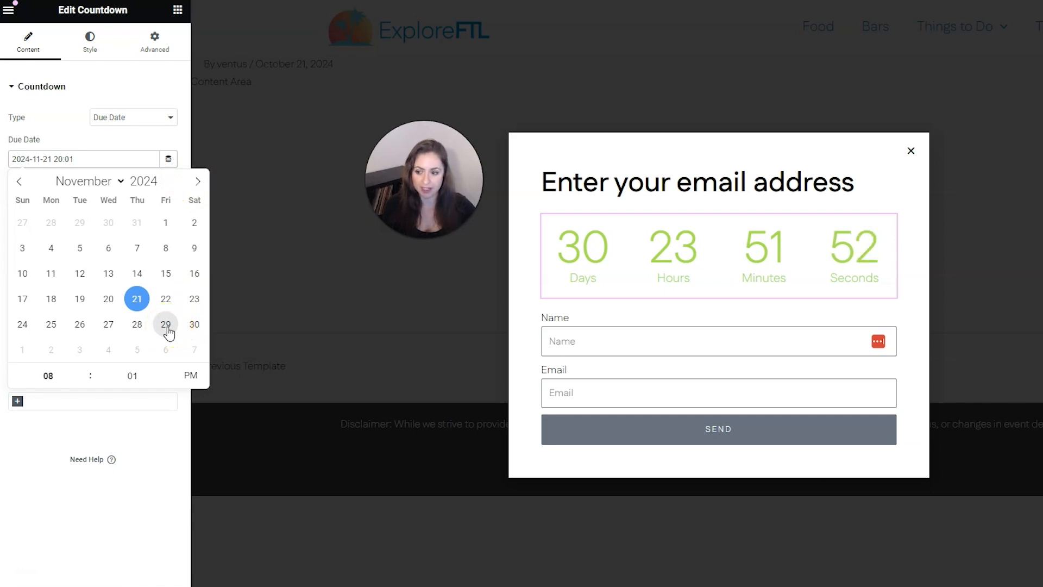
click(165, 325)
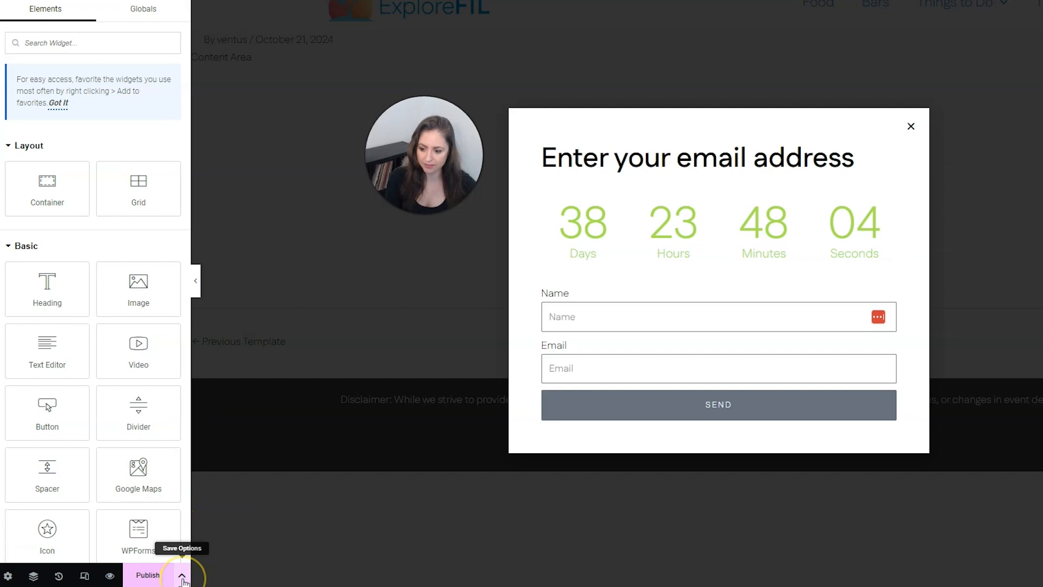
- Add an Include > Singular > Pages condition for 'things to do in fort lauderdale'
click(181, 575)
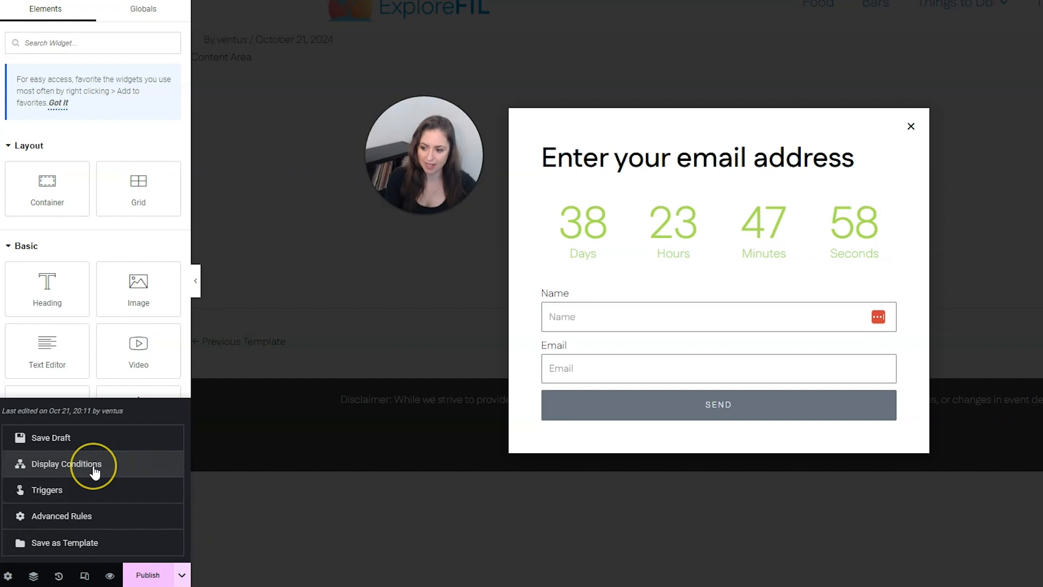
click(67, 463)
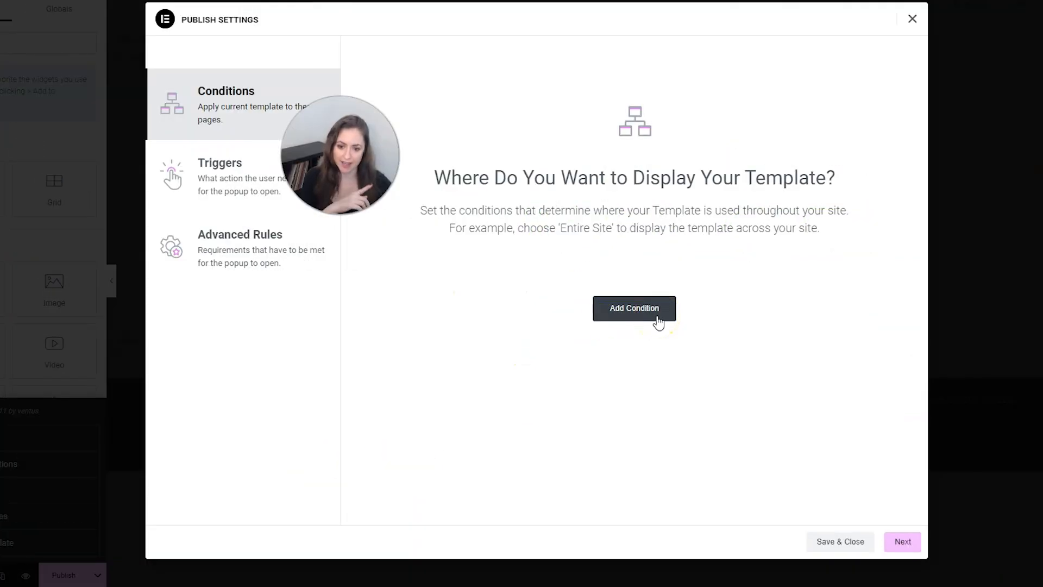
click(634, 308)
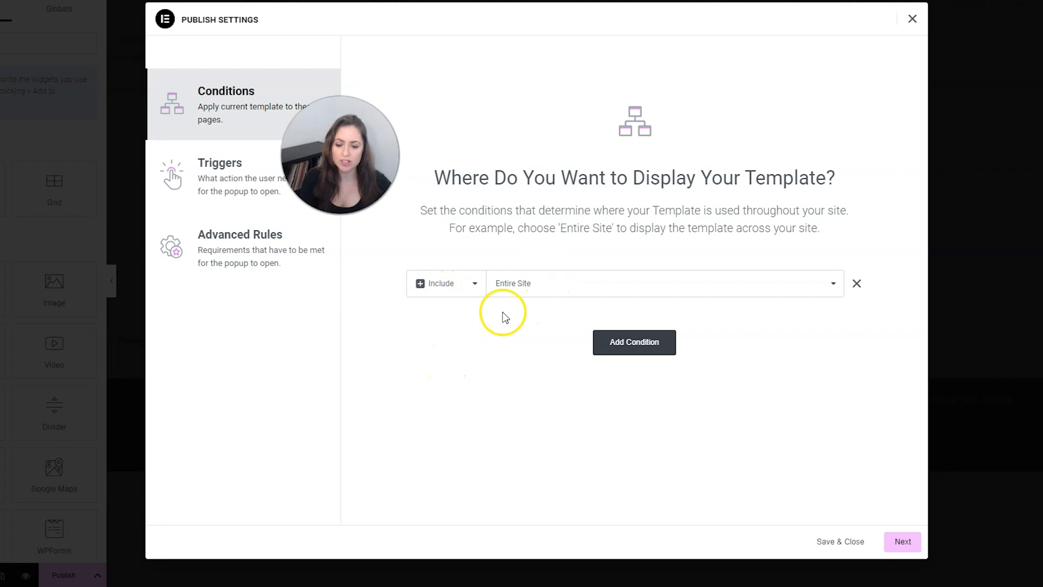
click(444, 283)
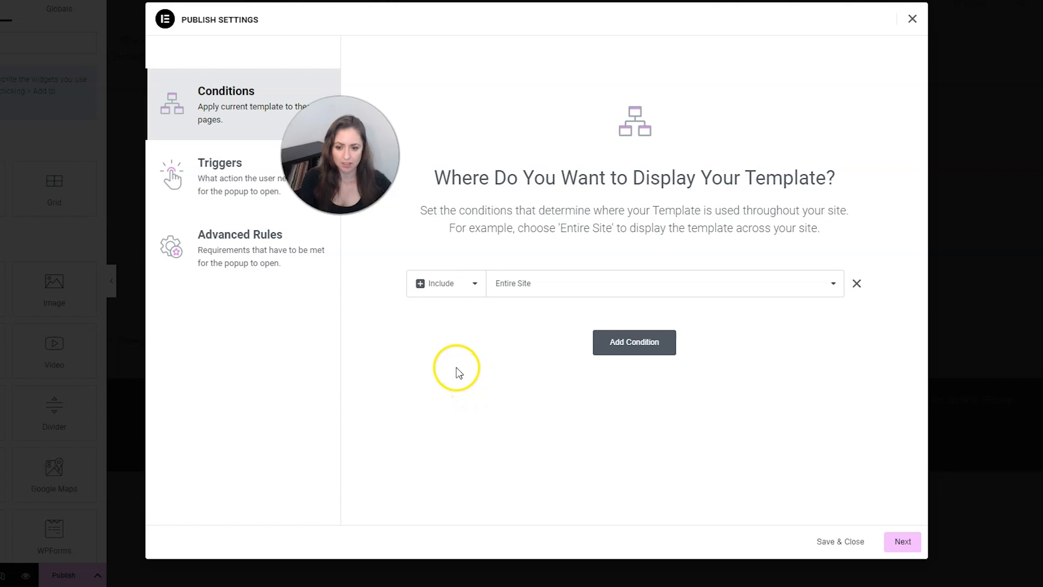
click(661, 283)
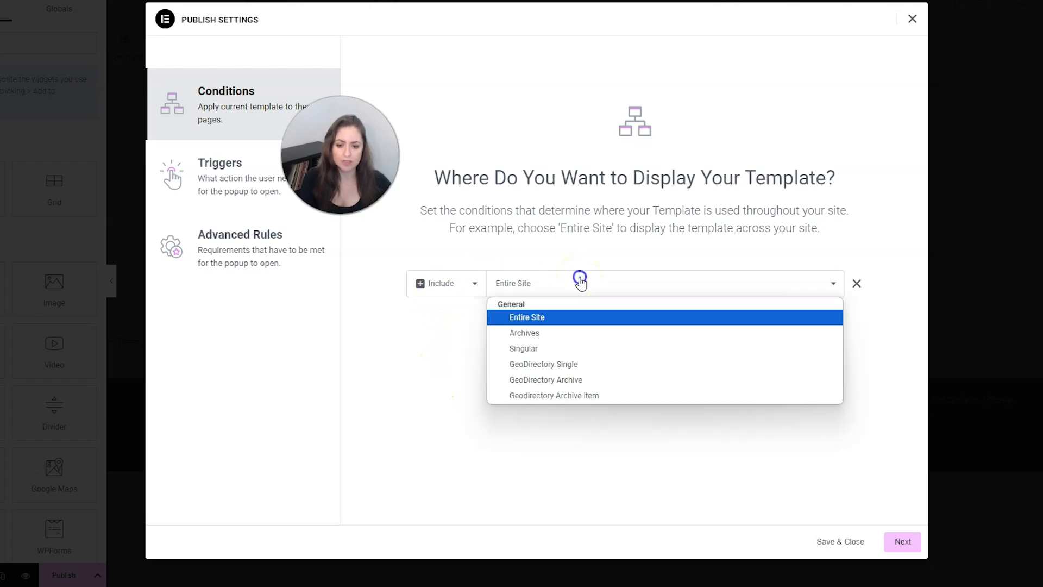
mouse_move(555, 348)
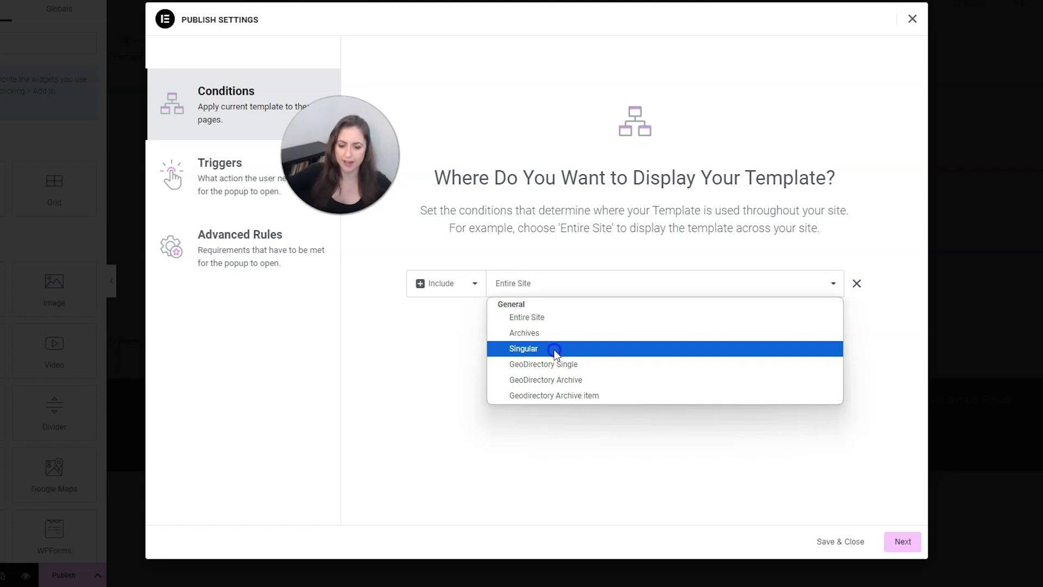
click(524, 348)
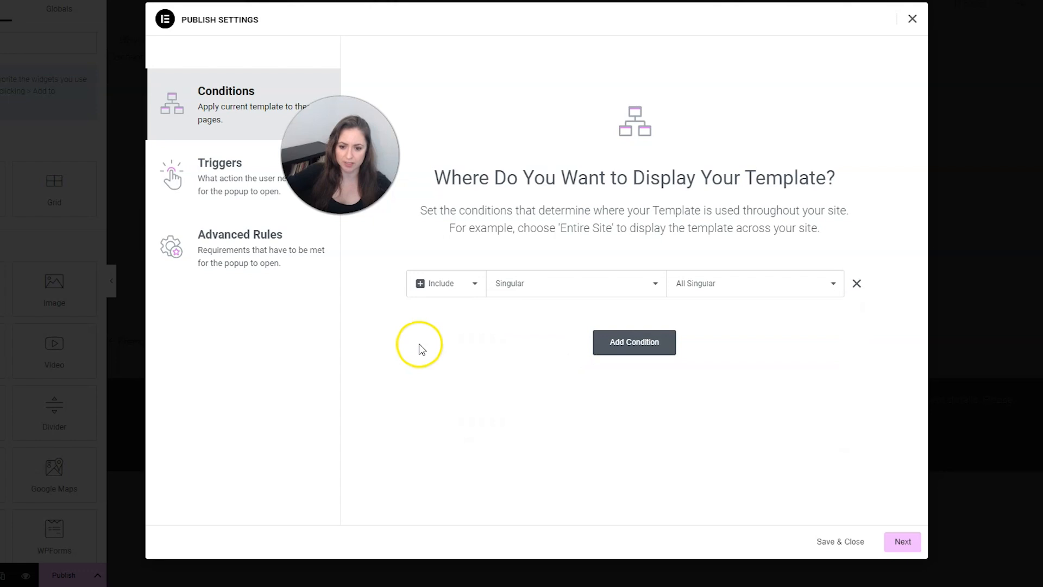
click(755, 282)
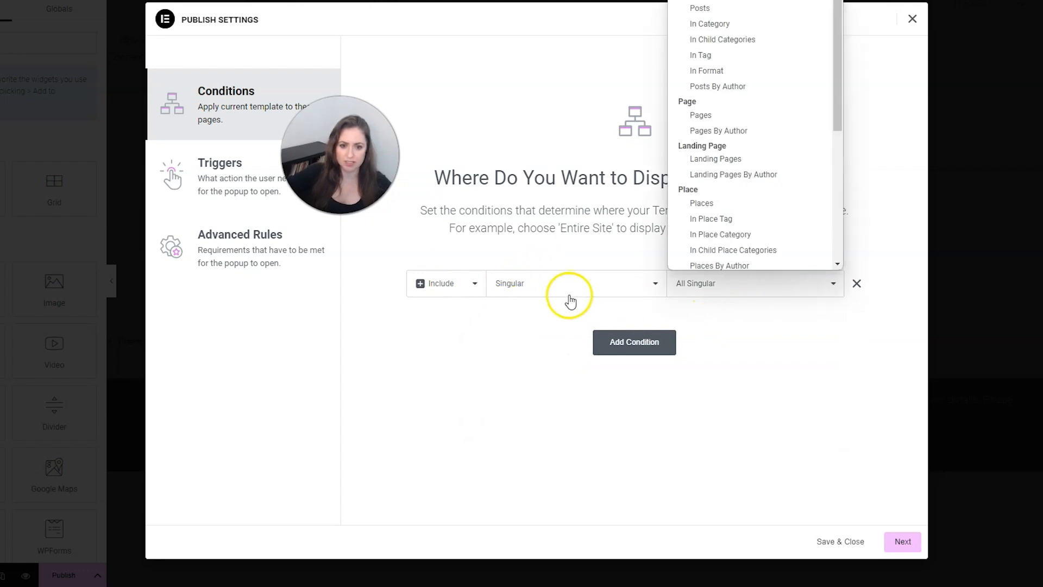
click(701, 116)
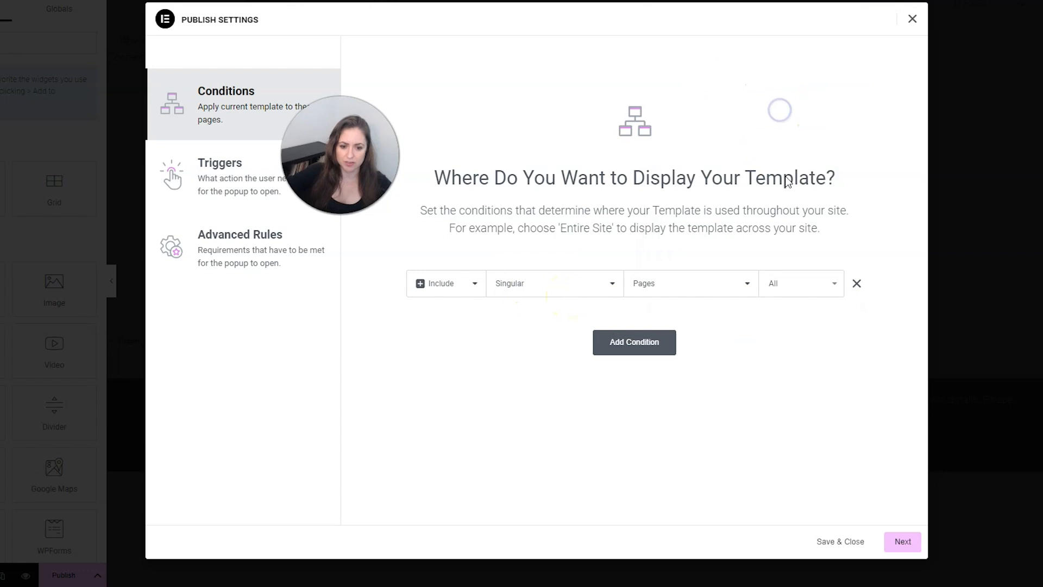
text(things)
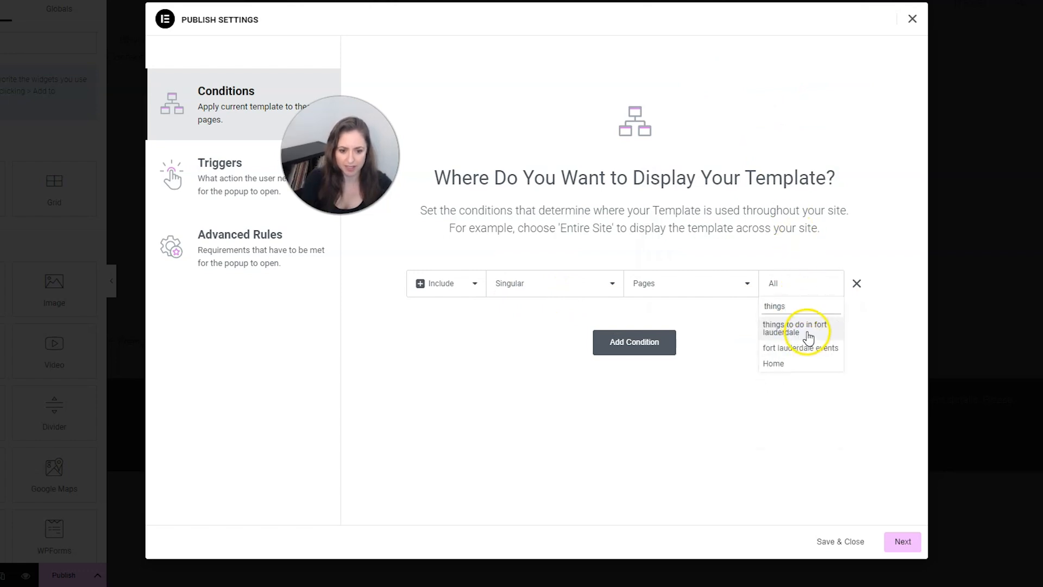
click(795, 328)
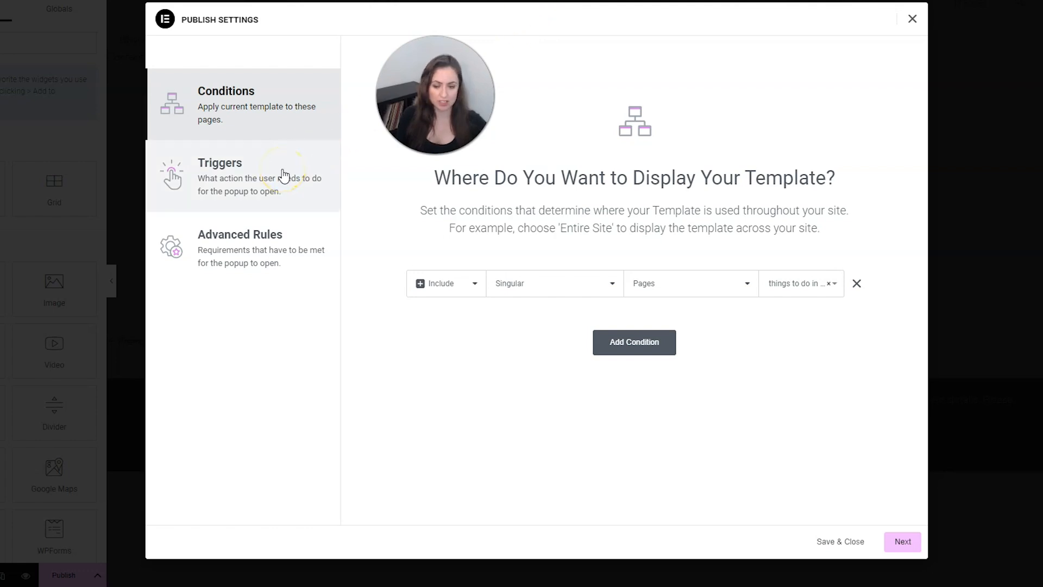
- Set the popup trigger to On Page Exit Intent, leaving On Scroll To Element off, and open Advanced Rules
click(220, 176)
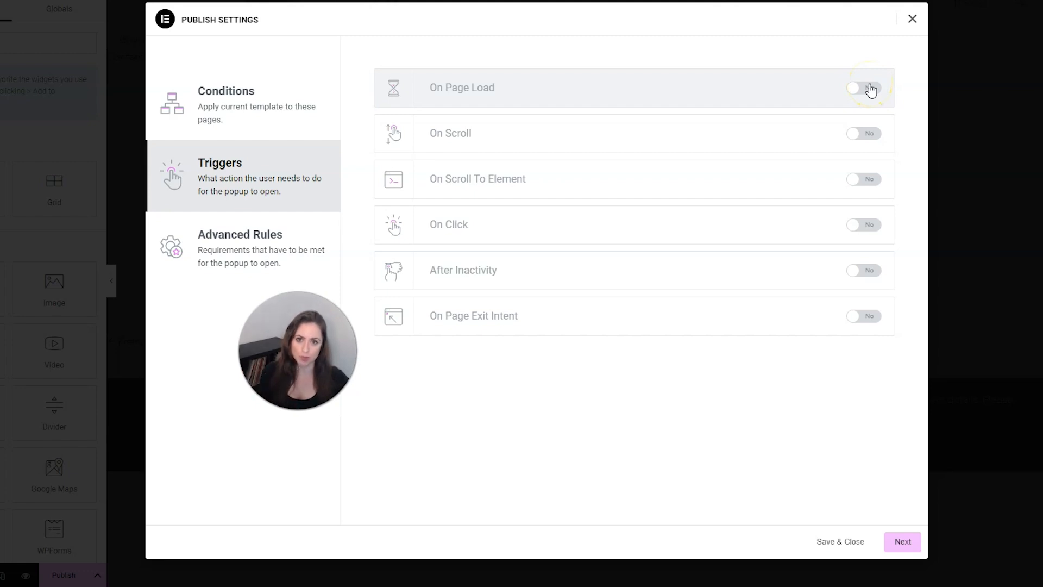
click(862, 87)
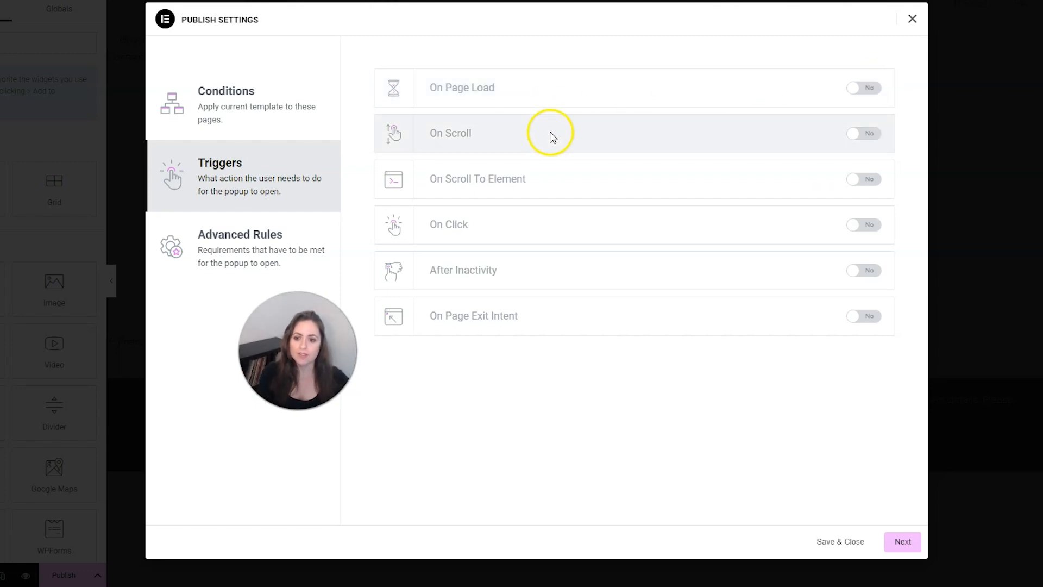
mouse_move(515, 141)
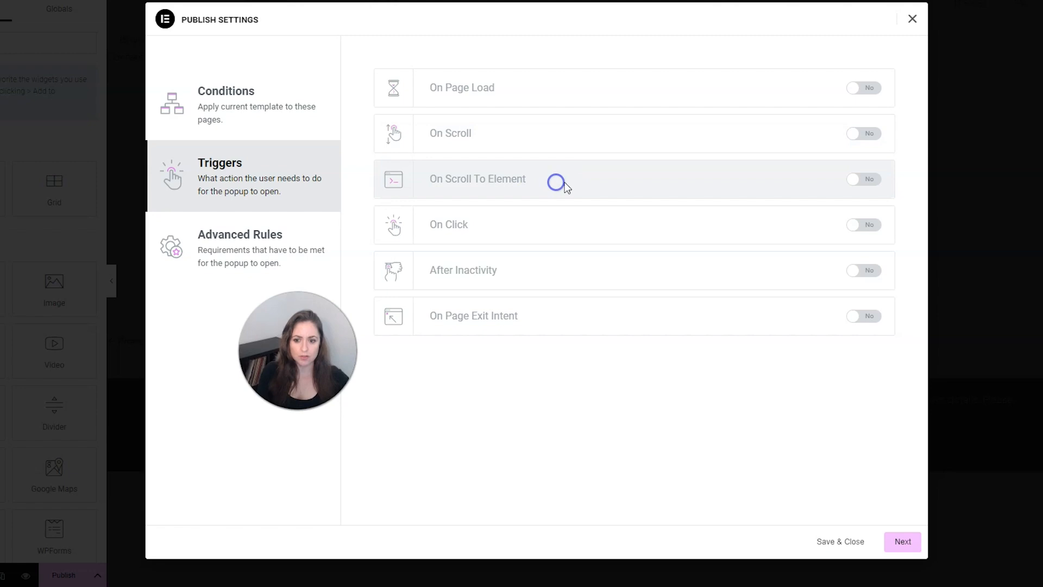
click(863, 179)
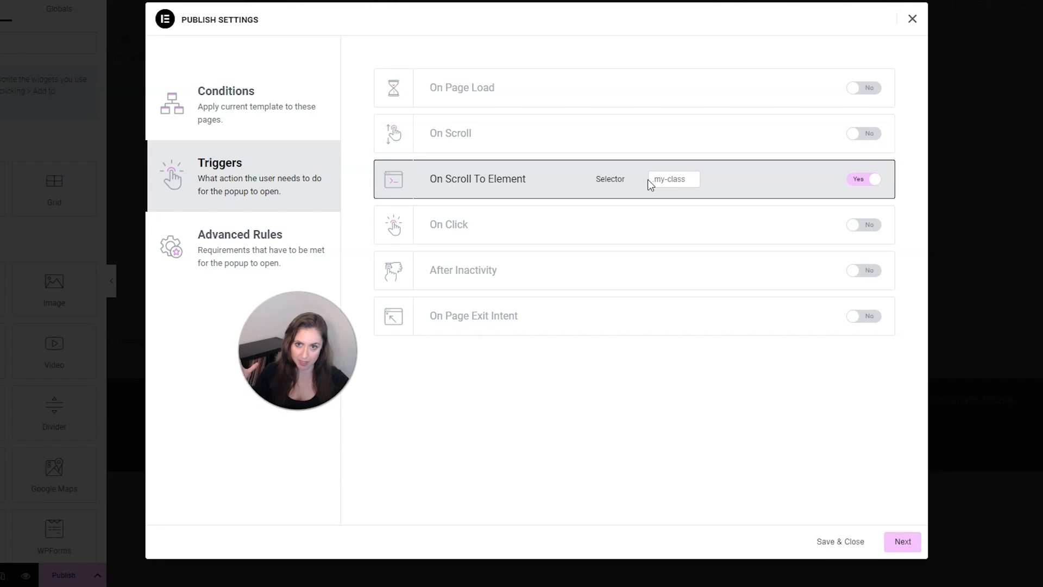
click(862, 178)
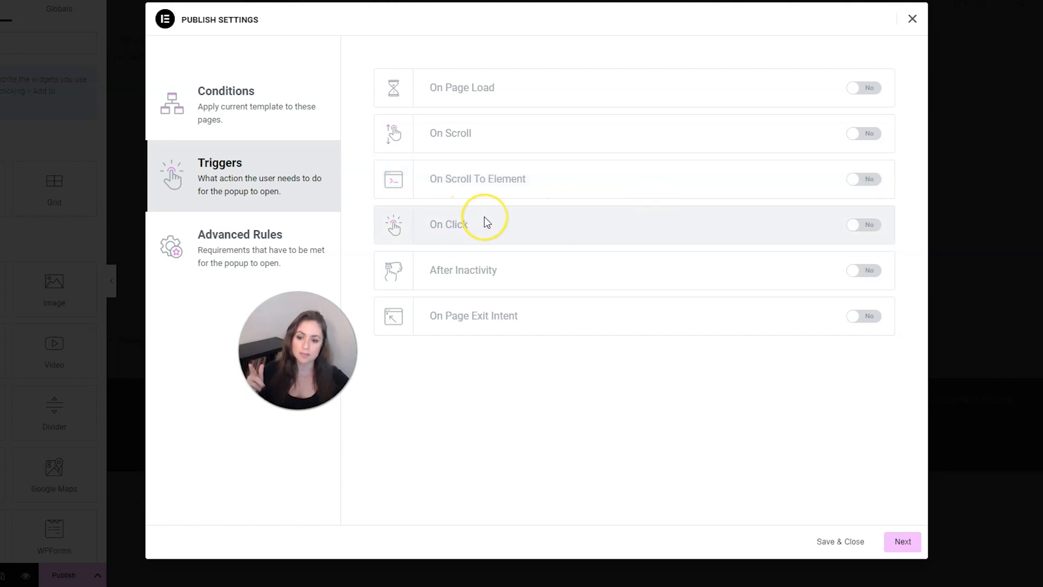
mouse_move(542, 271)
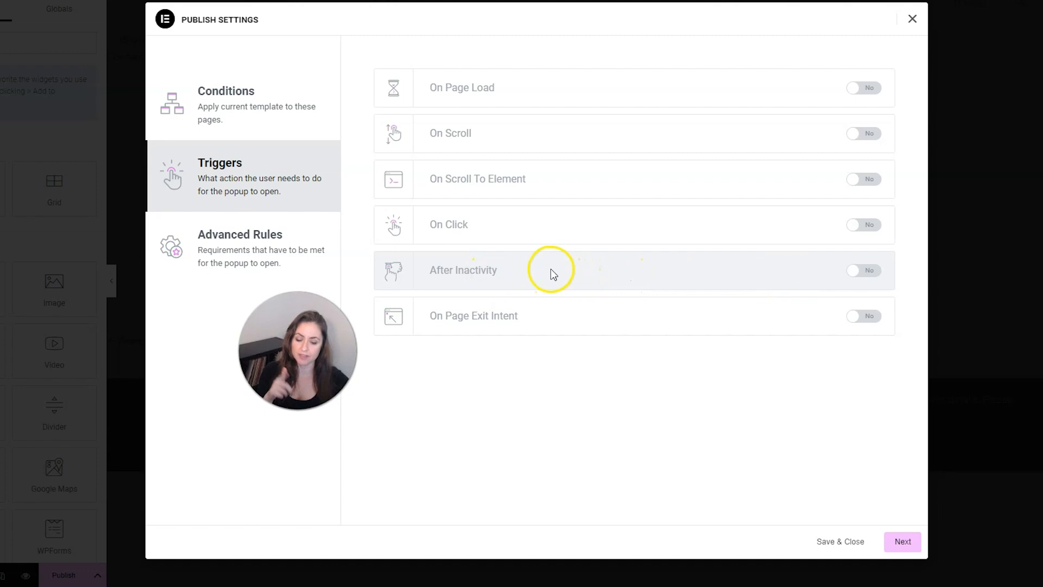
mouse_move(602, 336)
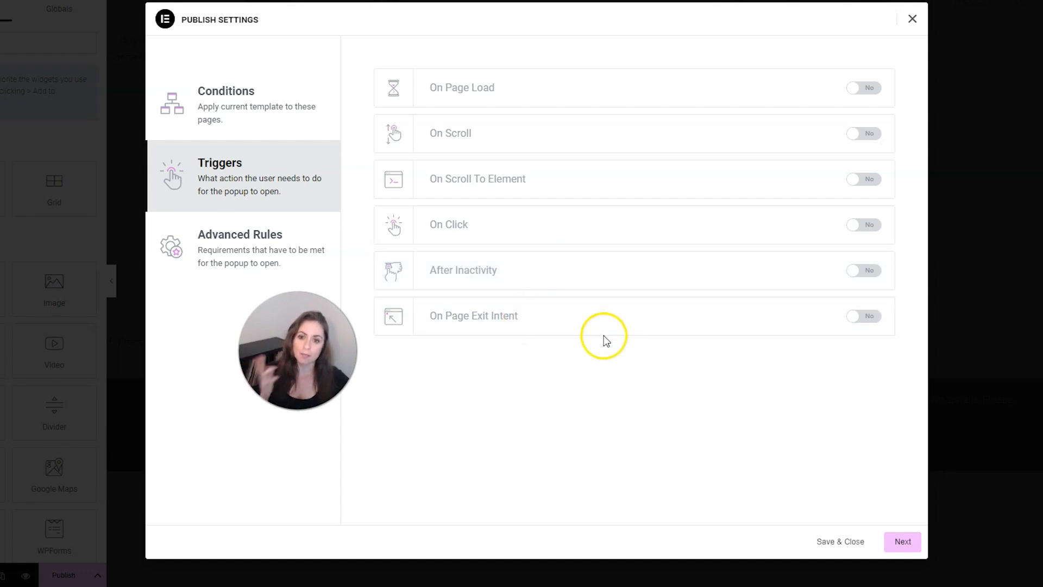
click(863, 315)
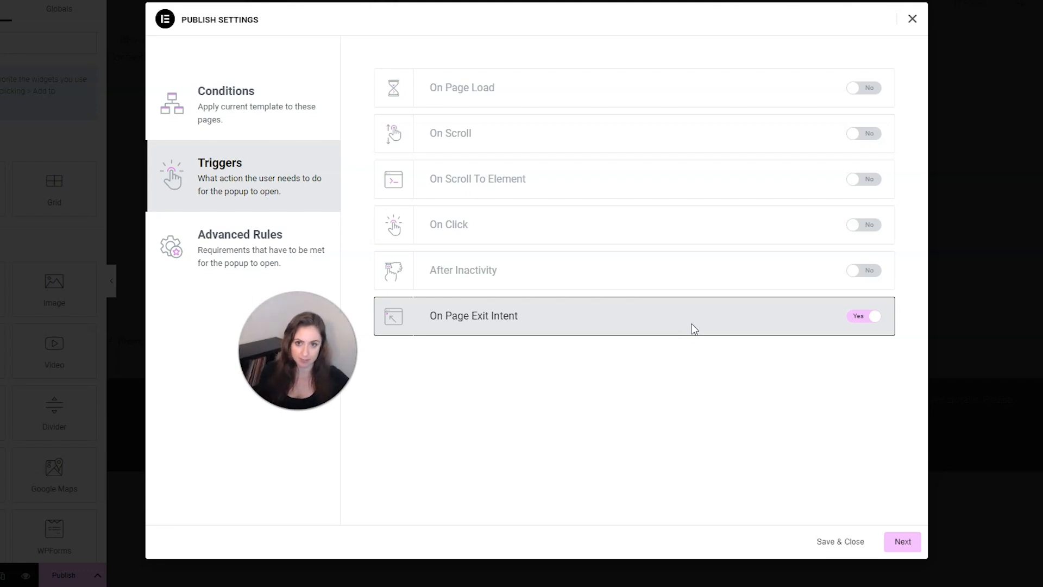
click(240, 248)
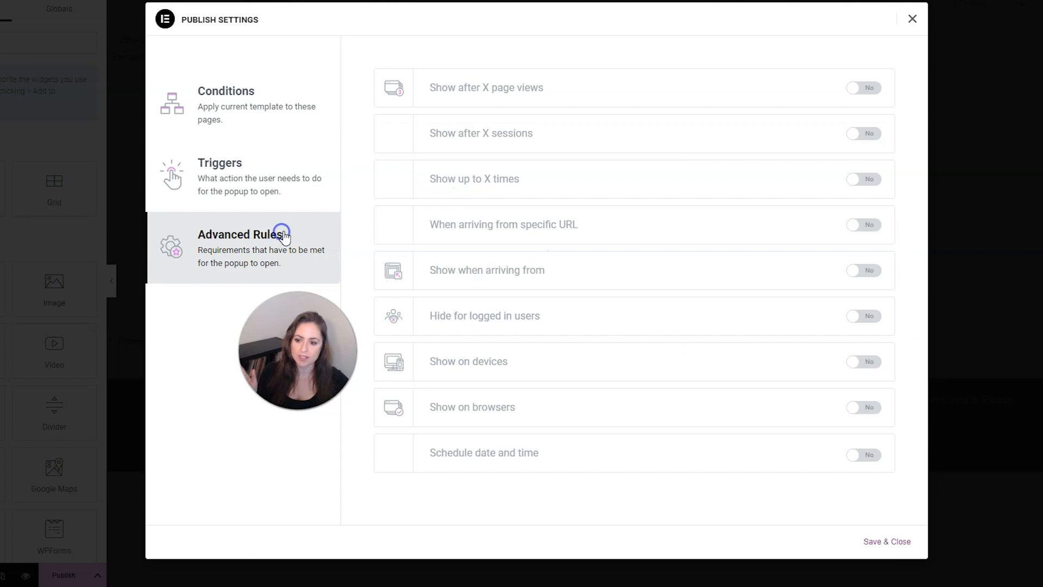
mouse_move(364, 135)
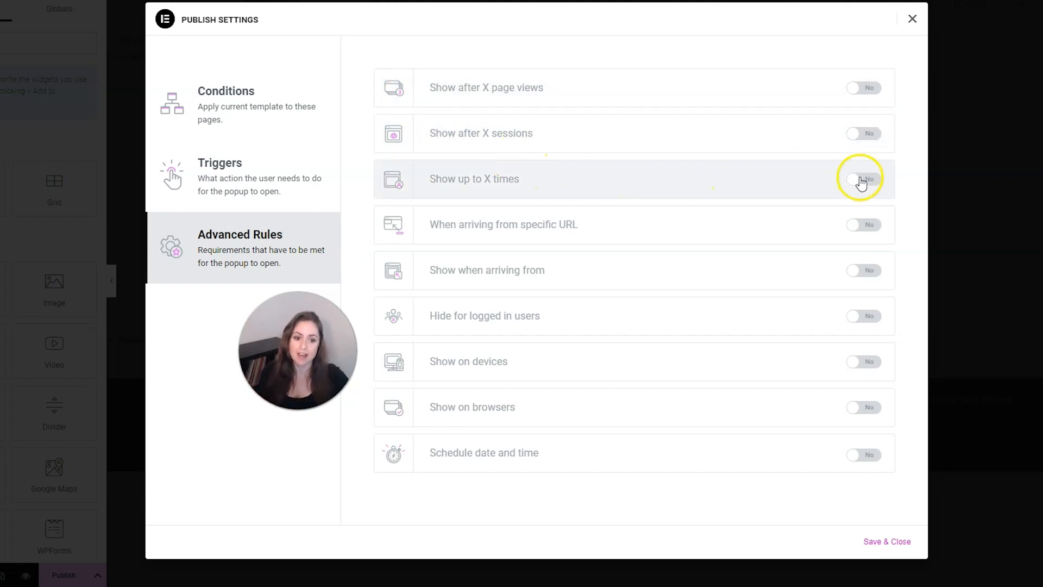
- Limit the popup to show up to 1 time, persisting, and hide it for logged-in users
click(863, 178)
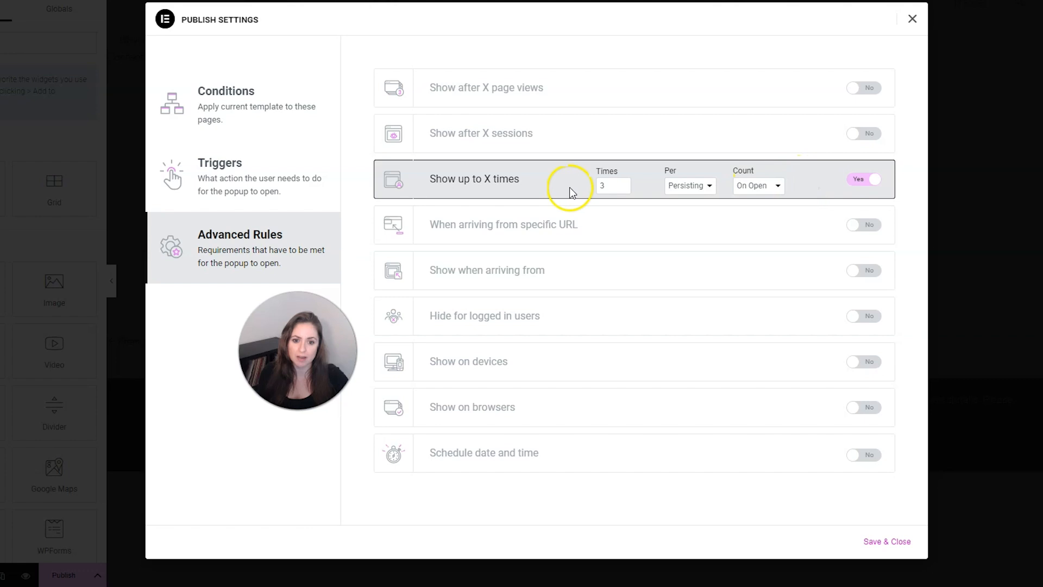
click(611, 185)
text(1)
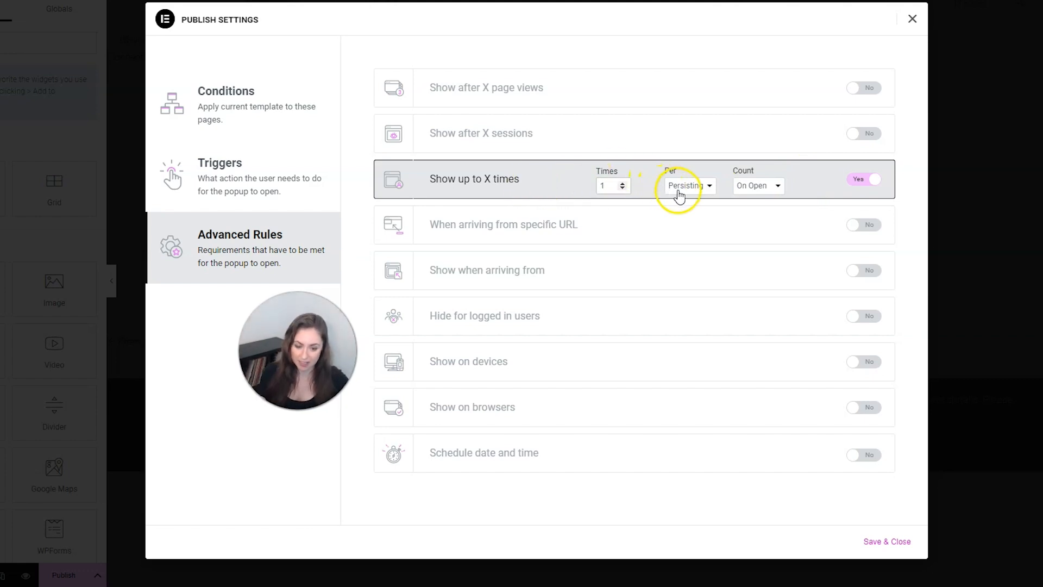
click(689, 186)
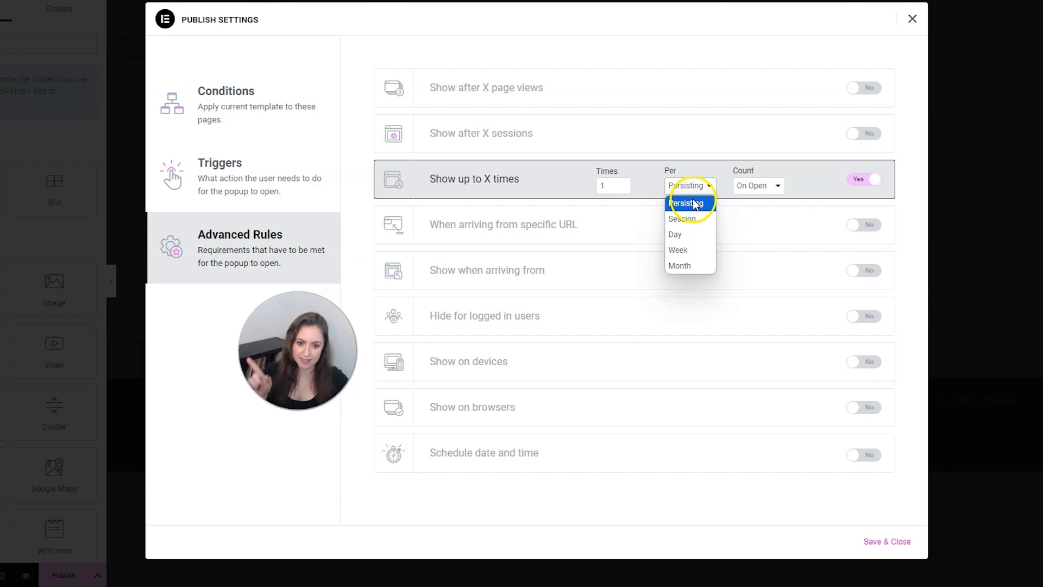
click(687, 203)
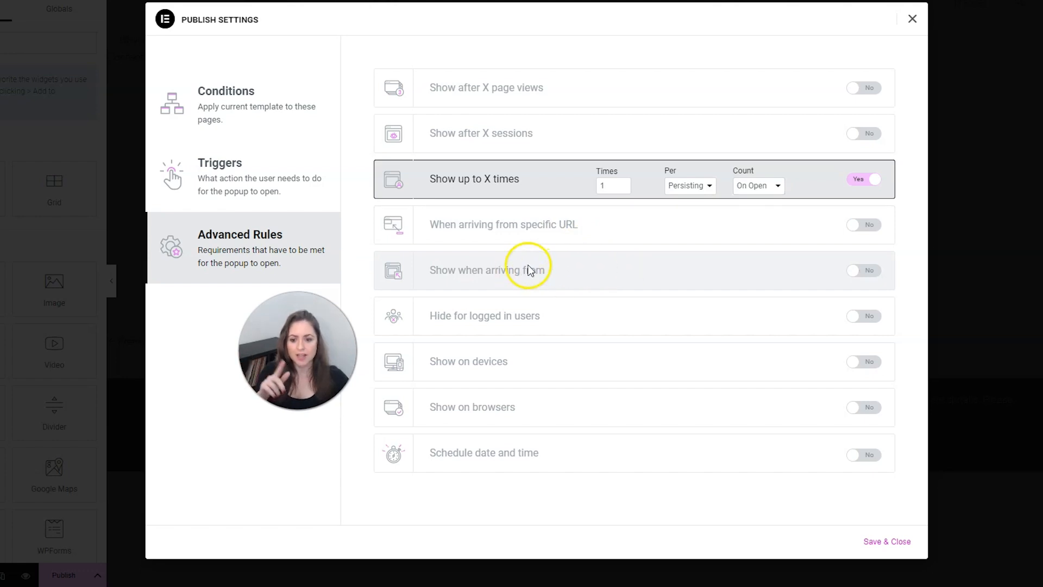
click(863, 270)
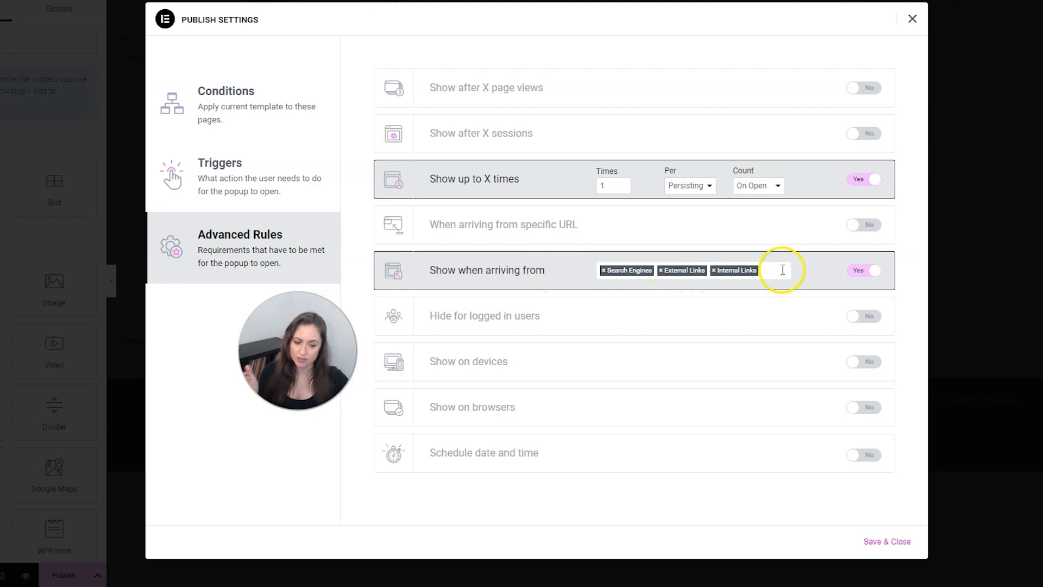
click(865, 271)
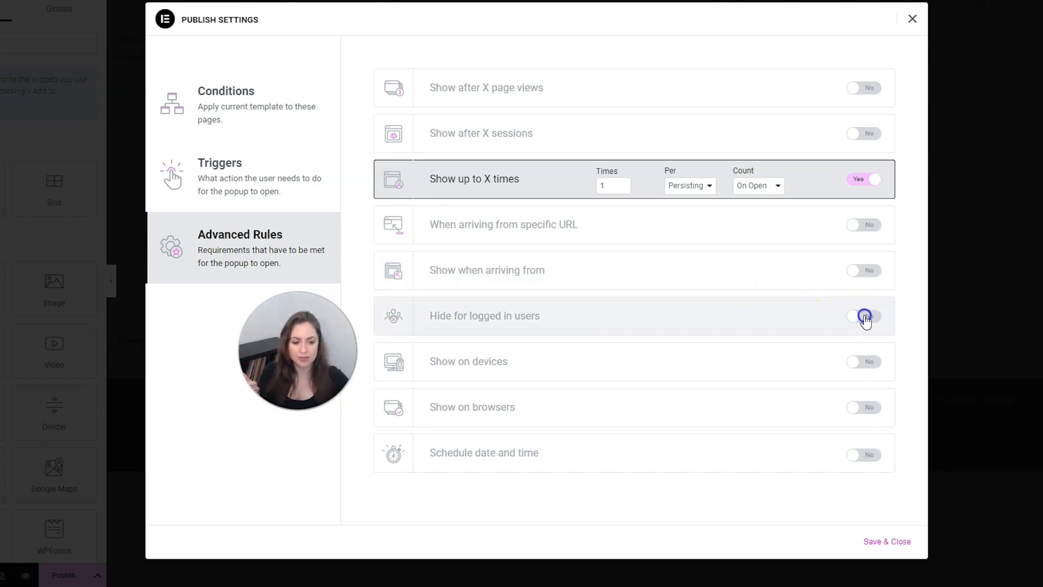
click(864, 316)
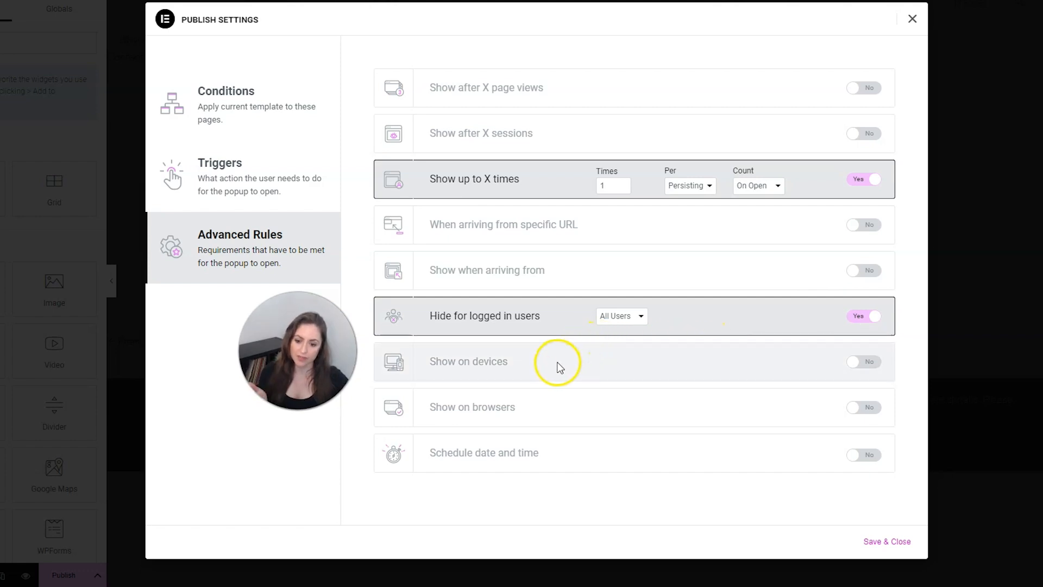
mouse_move(577, 409)
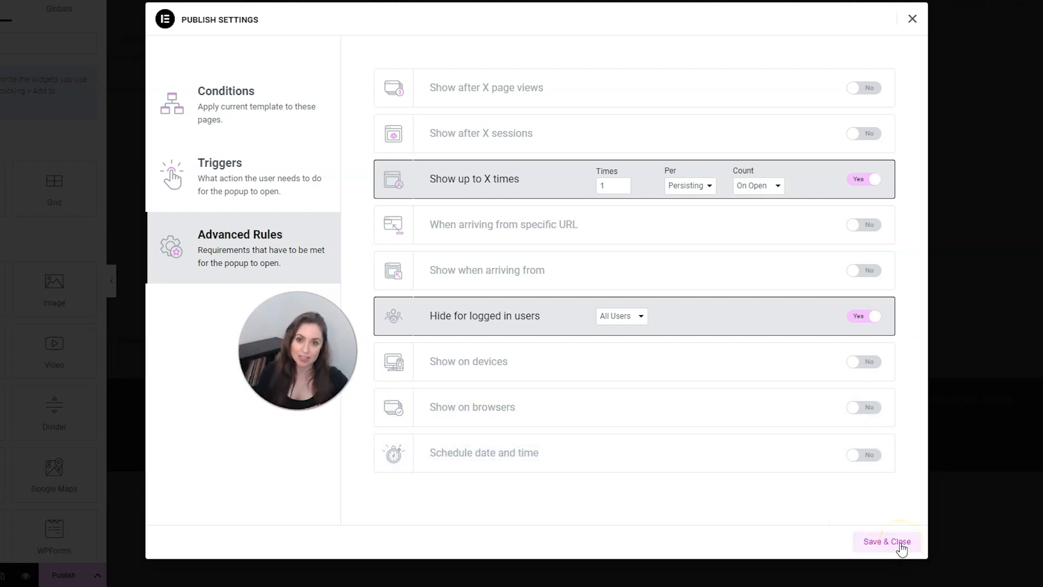
- Save & Close the Publish Settings and move on from the 'Your Popup is live' notice
click(886, 542)
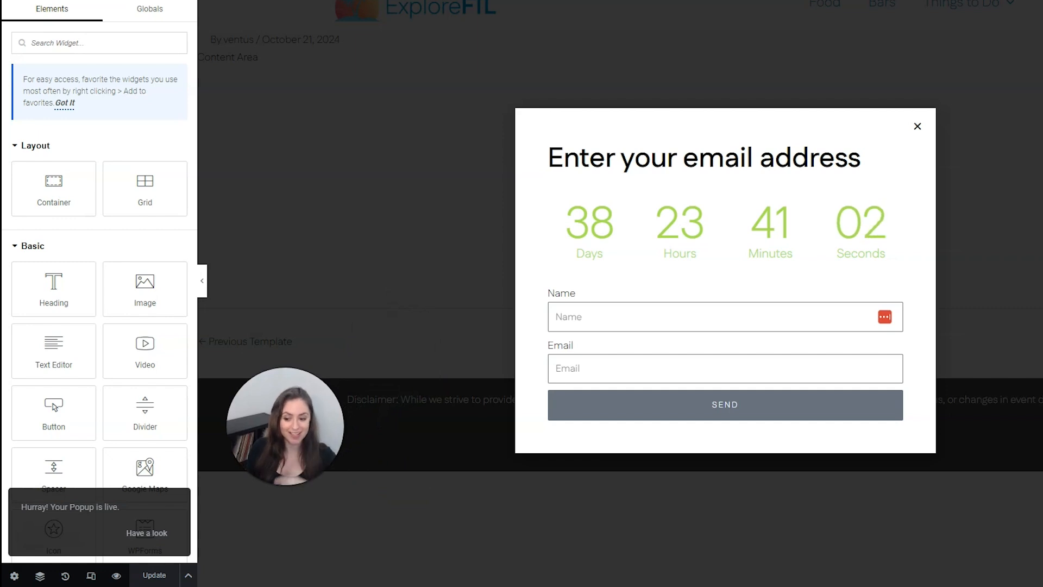
click(918, 125)
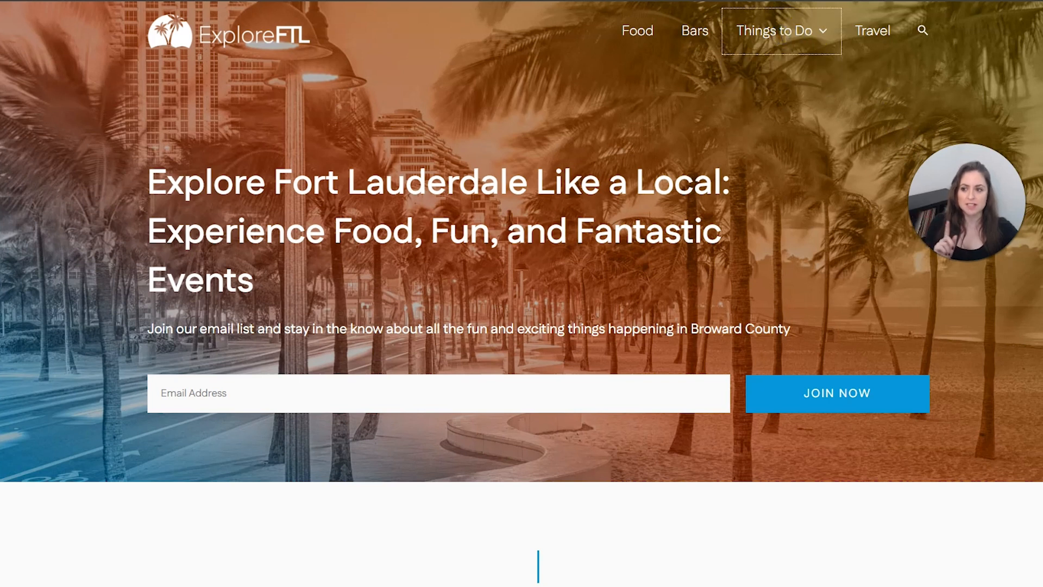
- Open the Things To Do In Fort Lauderdale page from the site navigation
click(775, 30)
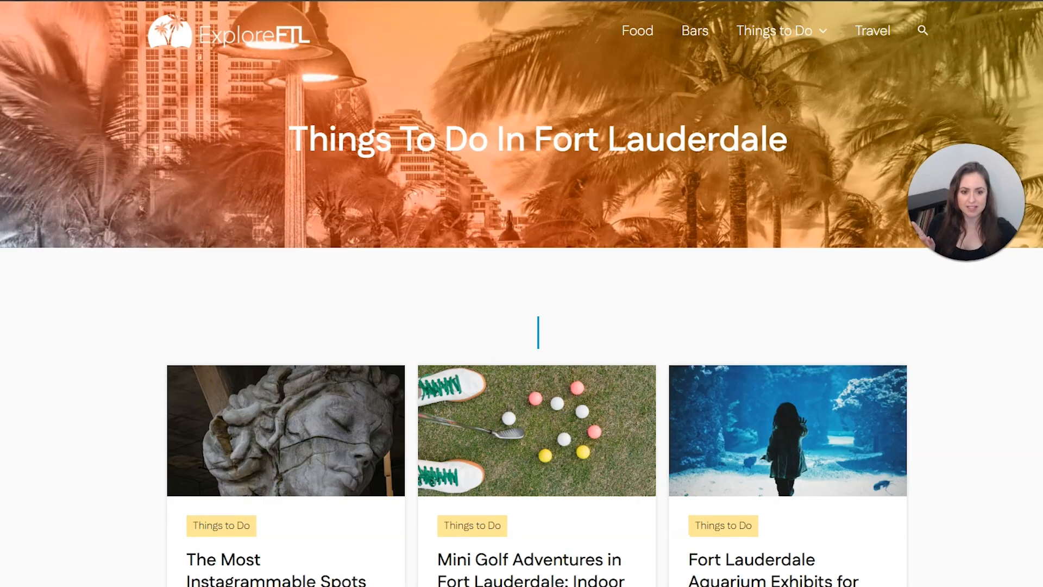